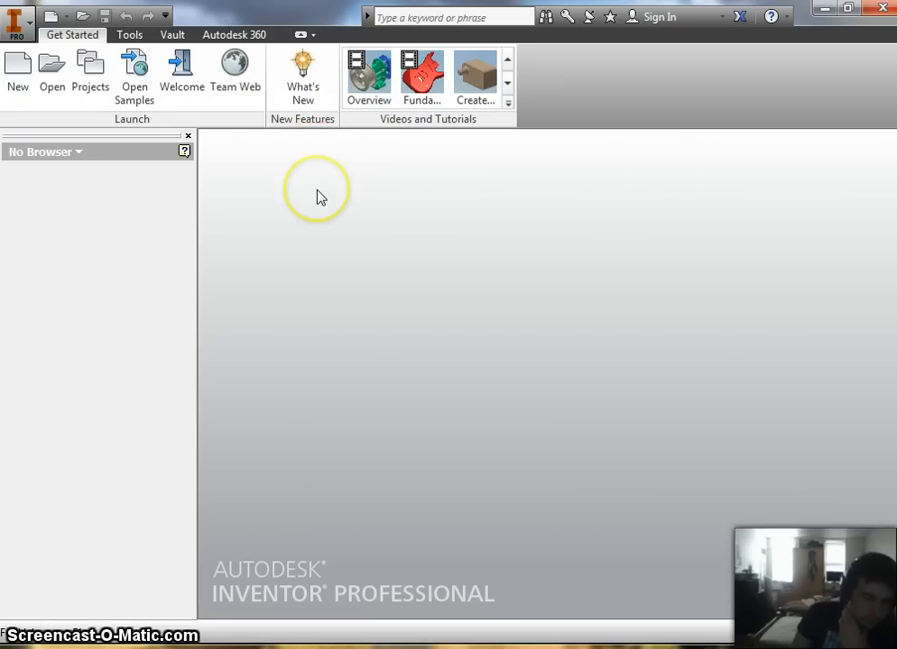
pyautogui.moveTo(321, 196)
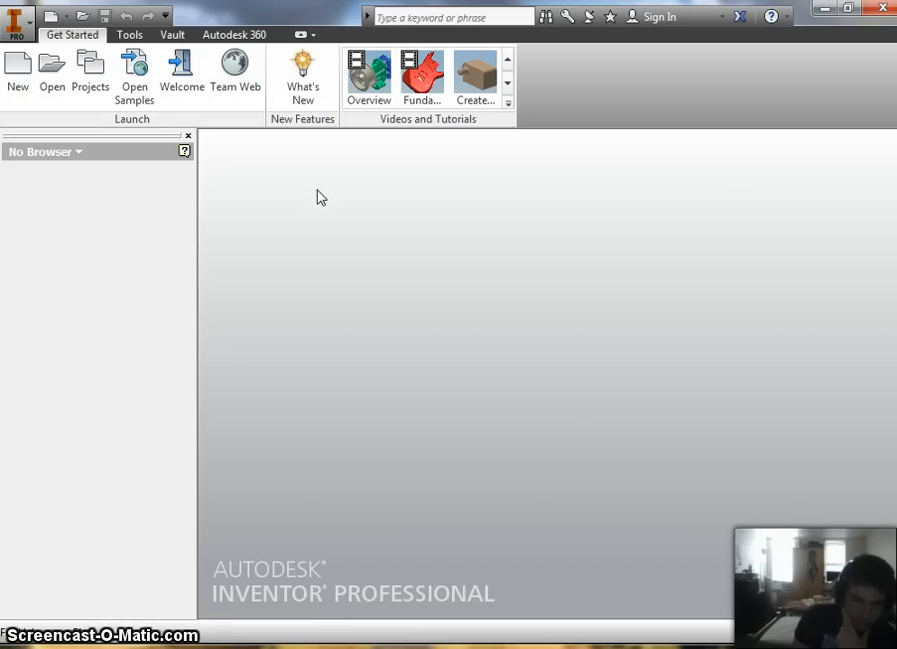
pyautogui.moveTo(305, 245)
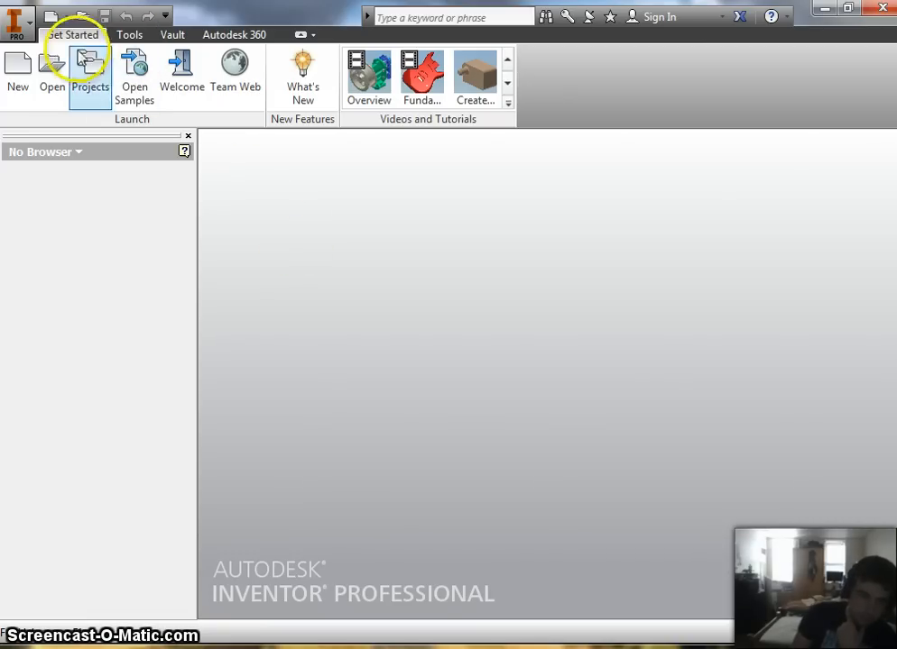
pyautogui.moveTo(18, 72)
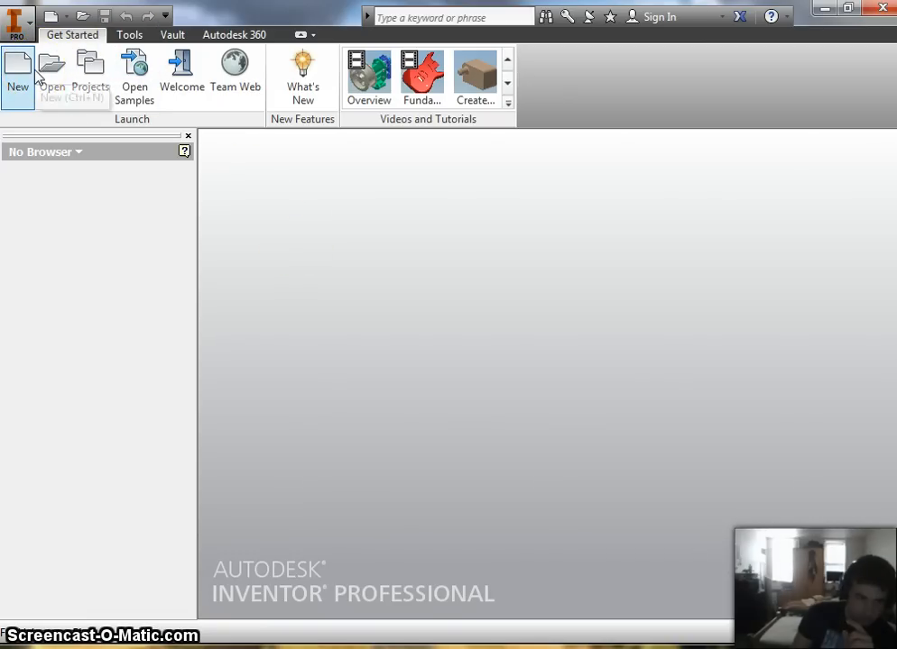
pyautogui.moveTo(18, 69)
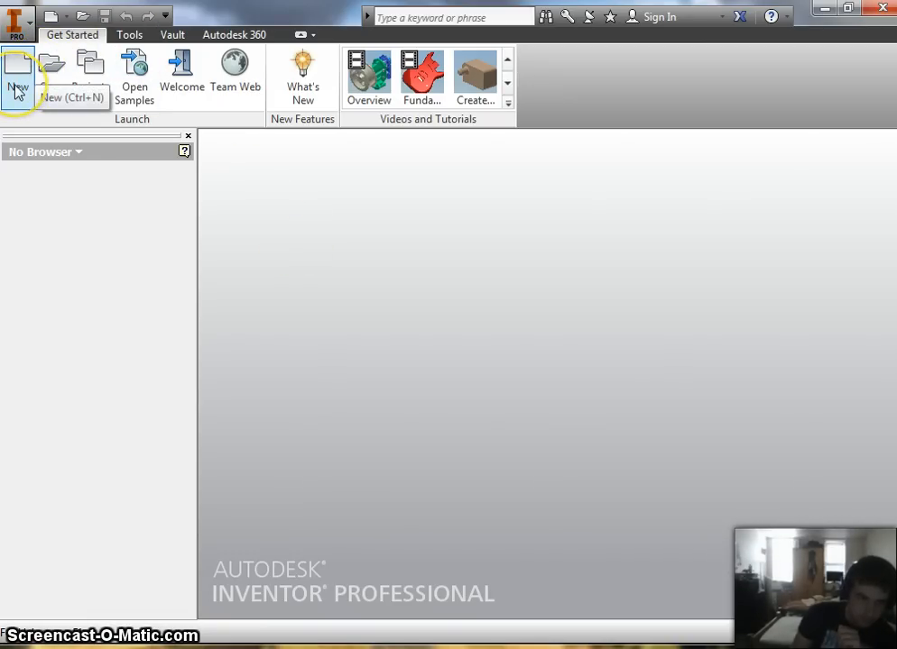
# - Begin creating a new file from the standard part template
pyautogui.click(18, 72)
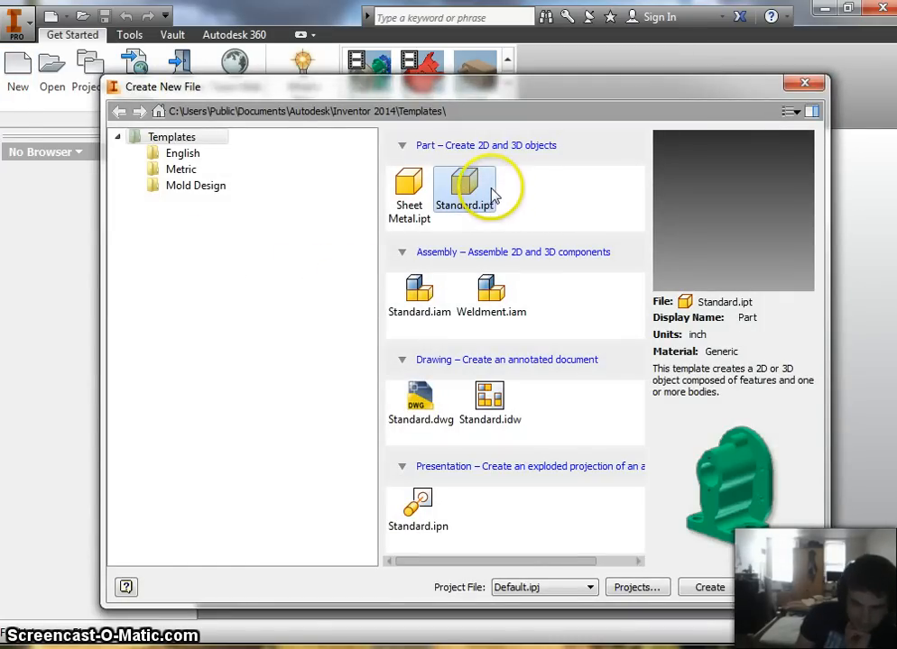
pyautogui.moveTo(442, 195)
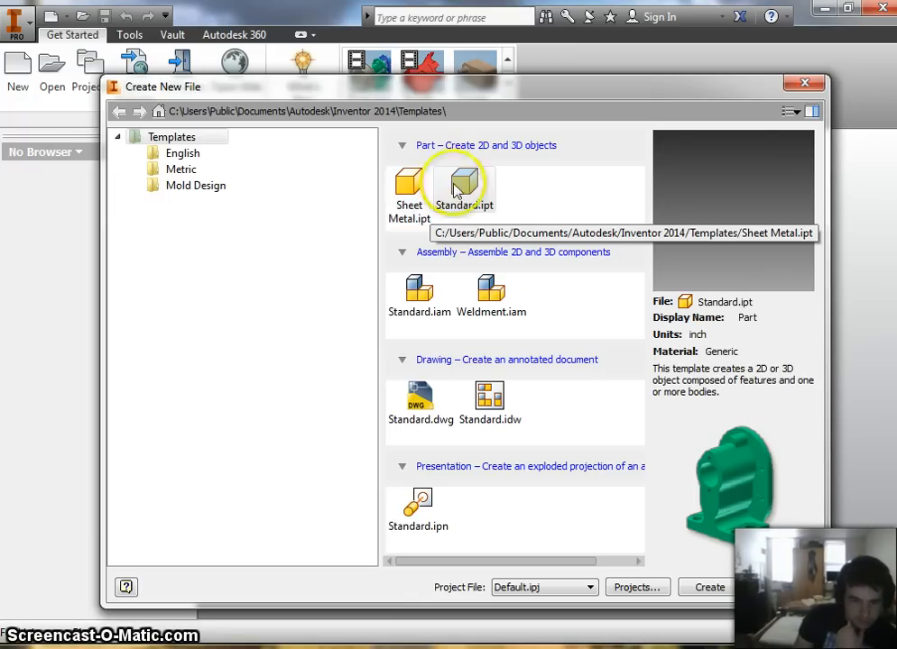
pyautogui.moveTo(454, 184)
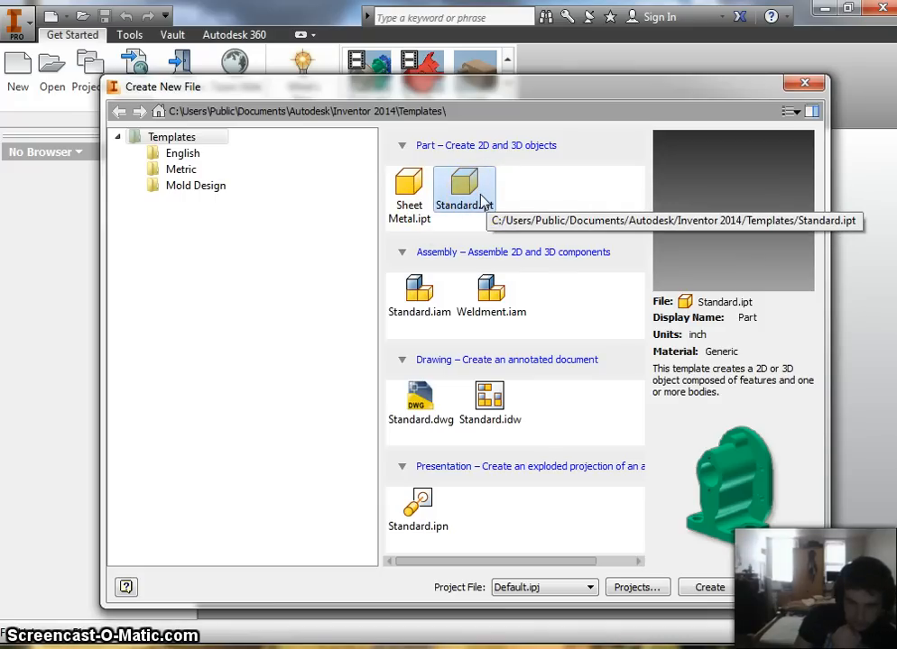
pyautogui.moveTo(731, 574)
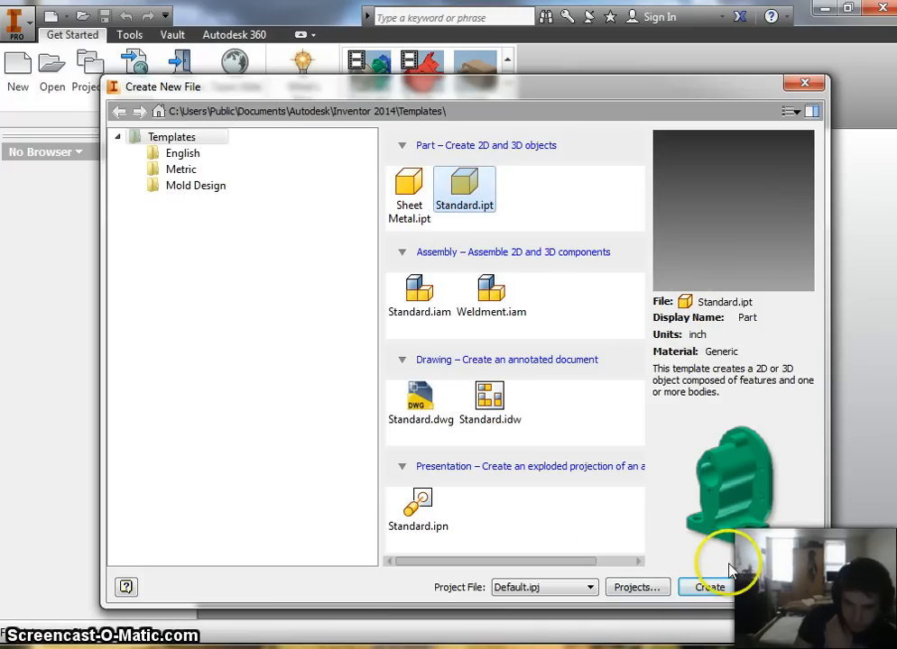
pyautogui.moveTo(708, 589)
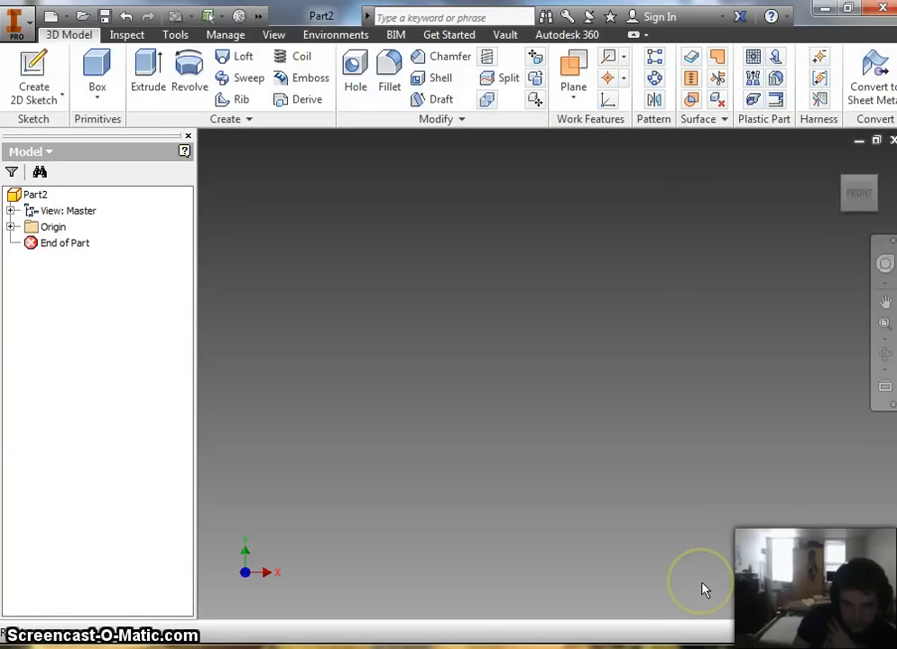
pyautogui.moveTo(537, 354)
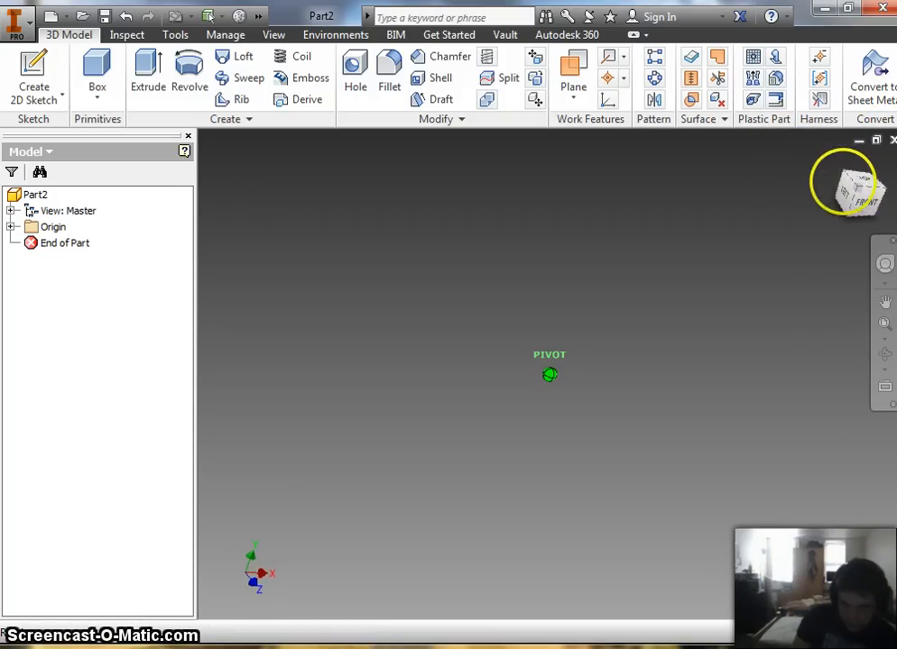
# - Orbit the empty part and set the view to Front on the ViewCube
pyautogui.click(844, 184)
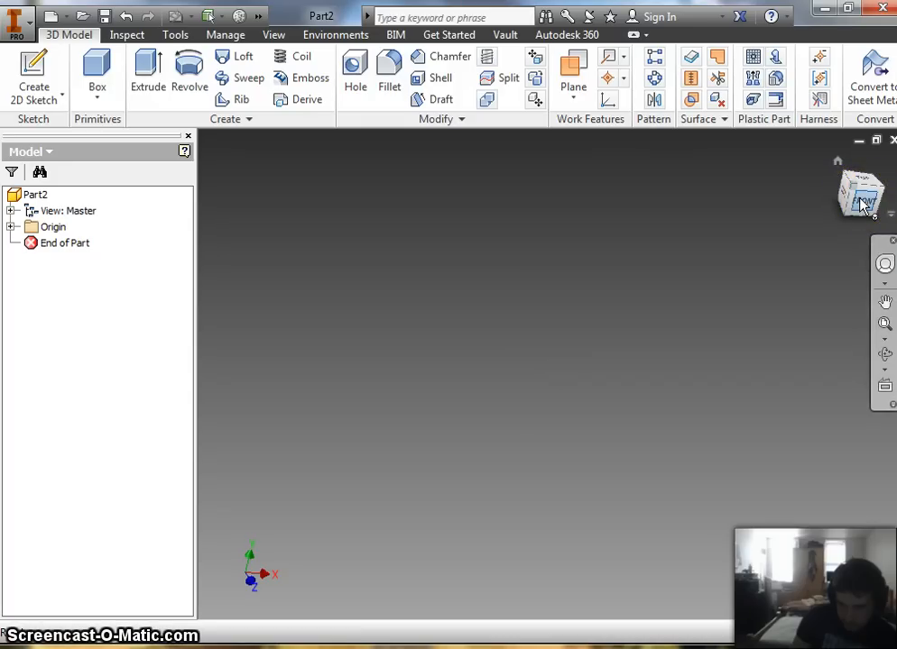
pyautogui.click(859, 195)
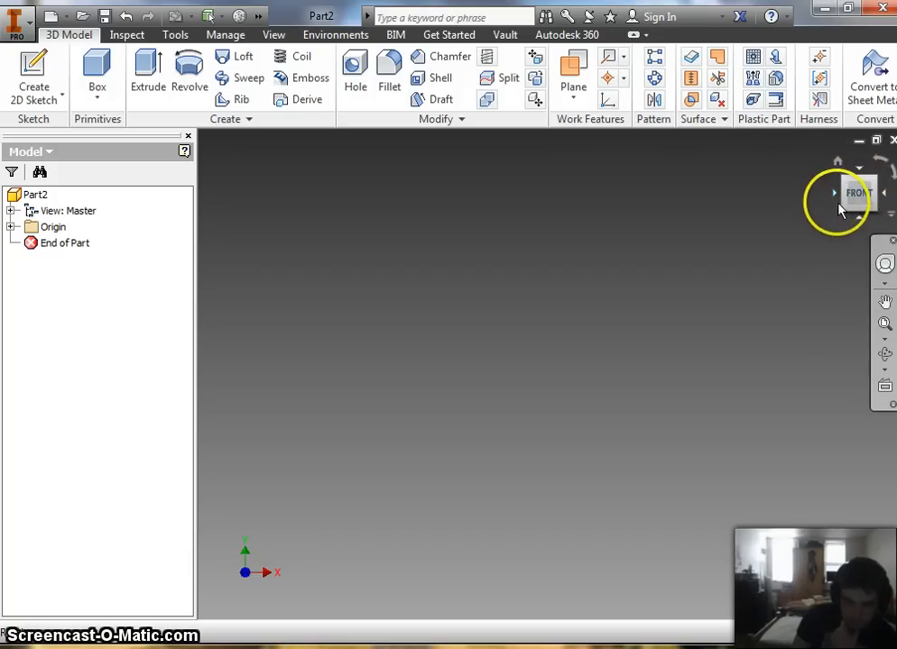
pyautogui.moveTo(707, 184)
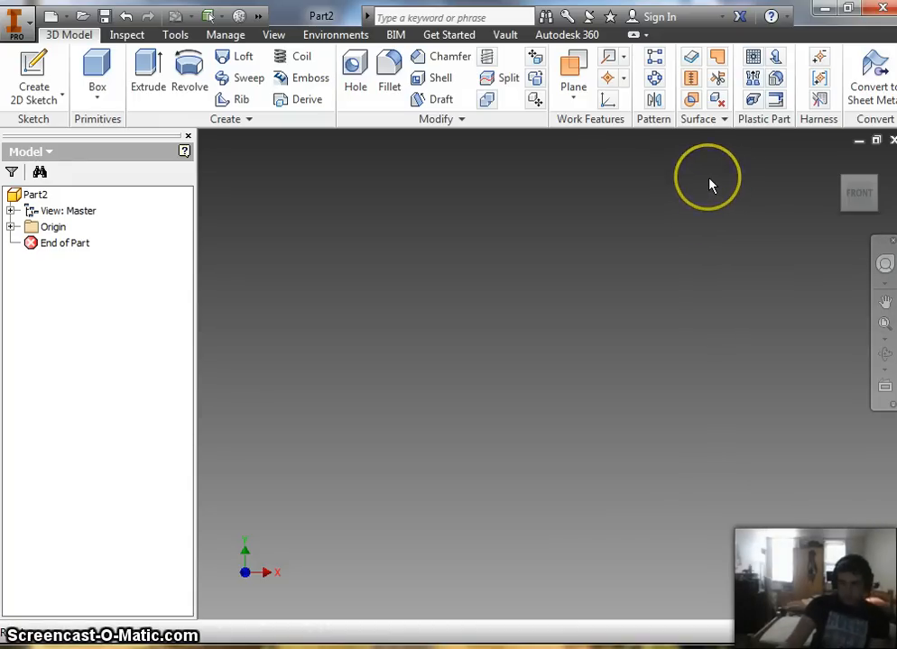
pyautogui.moveTo(710, 184)
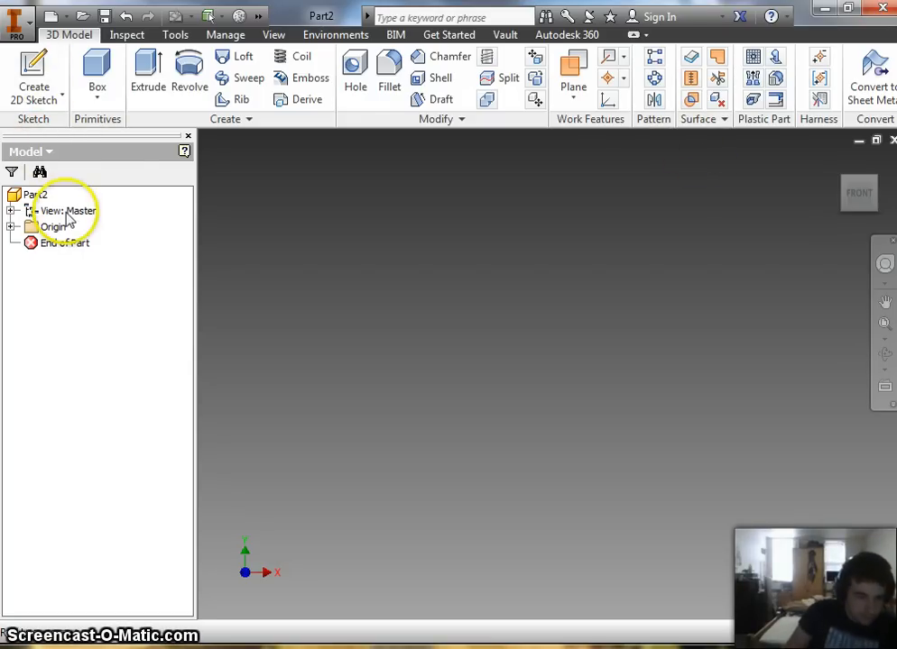
# - Start Sketch1 on the XY origin plane from the Model browser
pyautogui.click(15, 209)
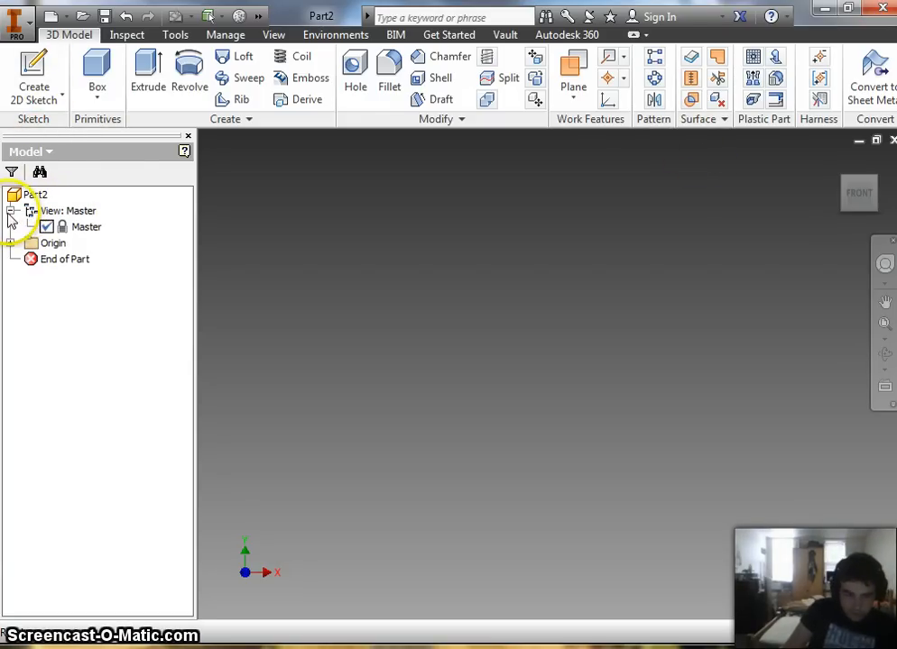
pyautogui.click(21, 228)
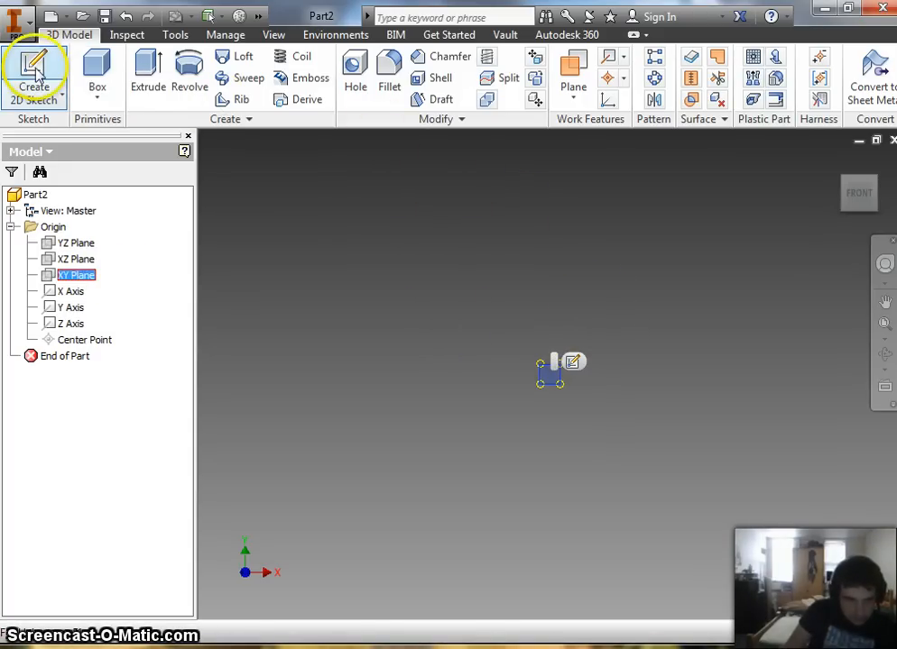
pyautogui.click(36, 70)
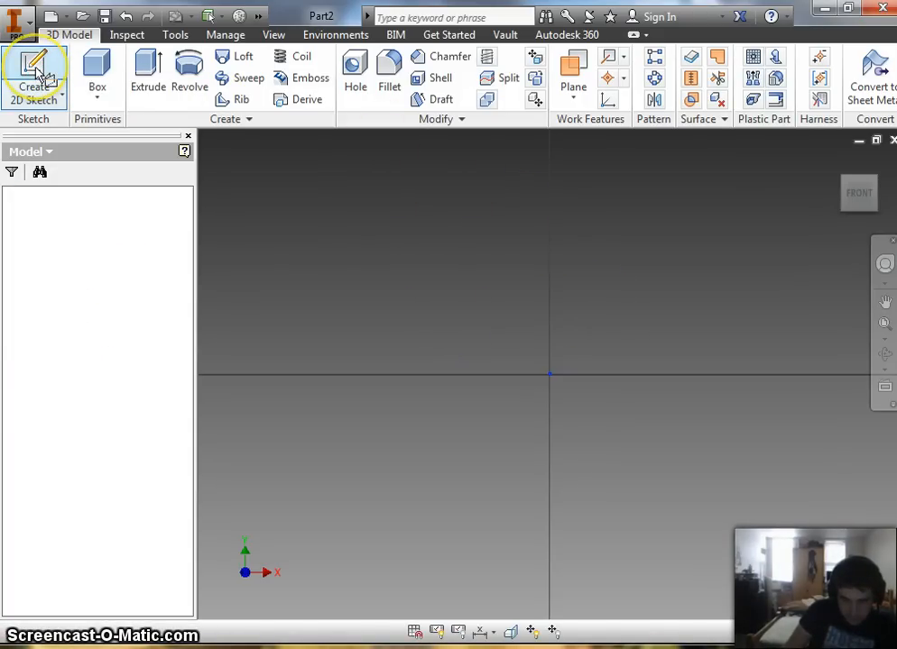
pyautogui.click(36, 68)
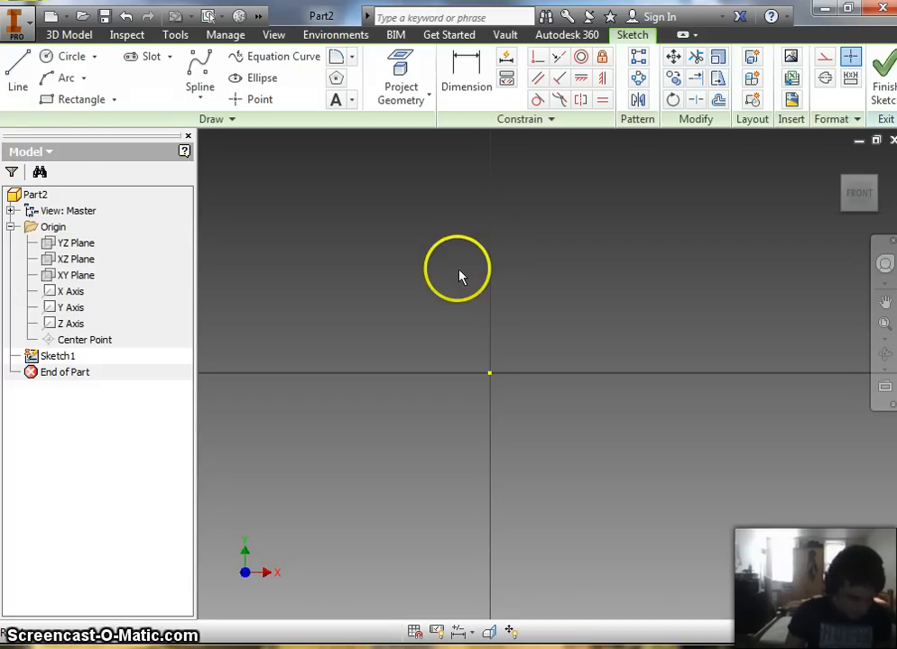
pyautogui.moveTo(456, 283)
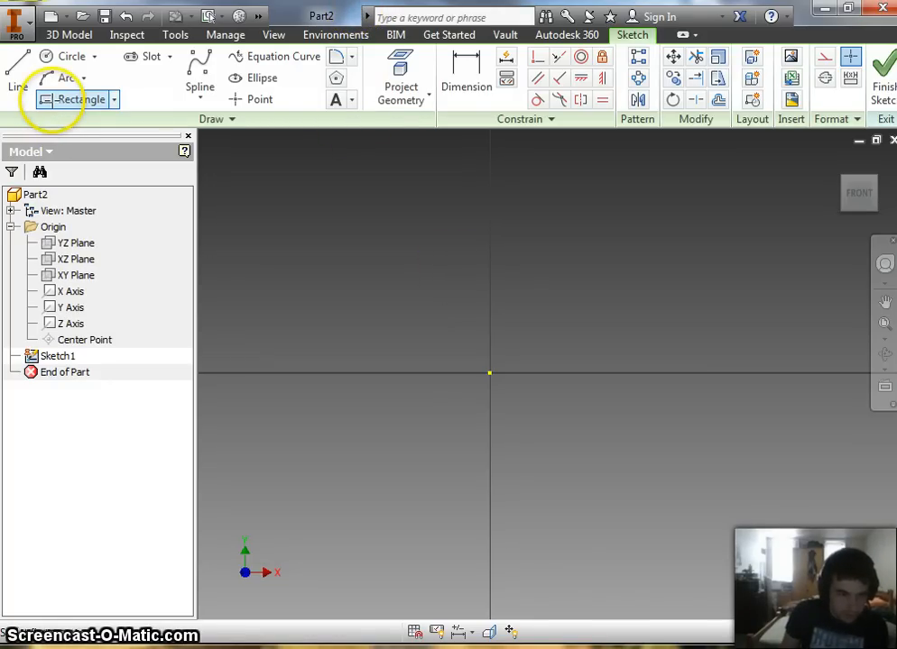
# - Draw a rectangle starting at the sketch origin
pyautogui.click(81, 100)
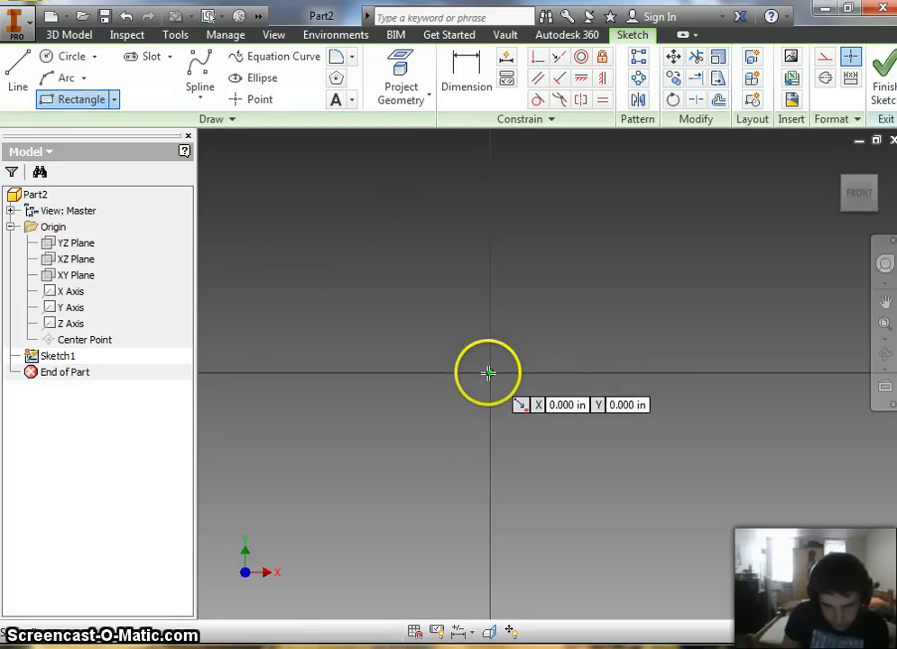
pyautogui.click(487, 373)
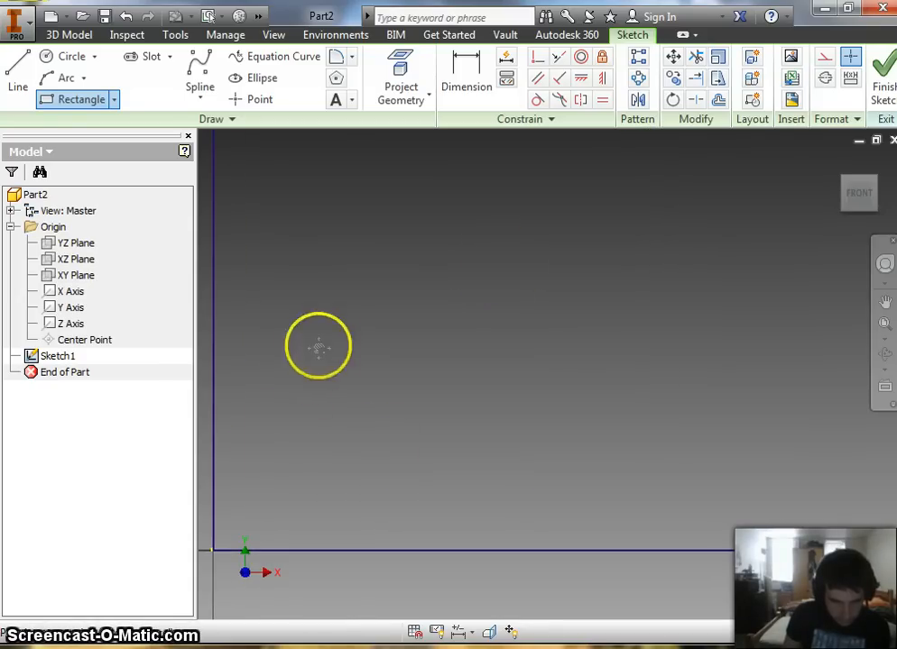
pyautogui.click(466, 76)
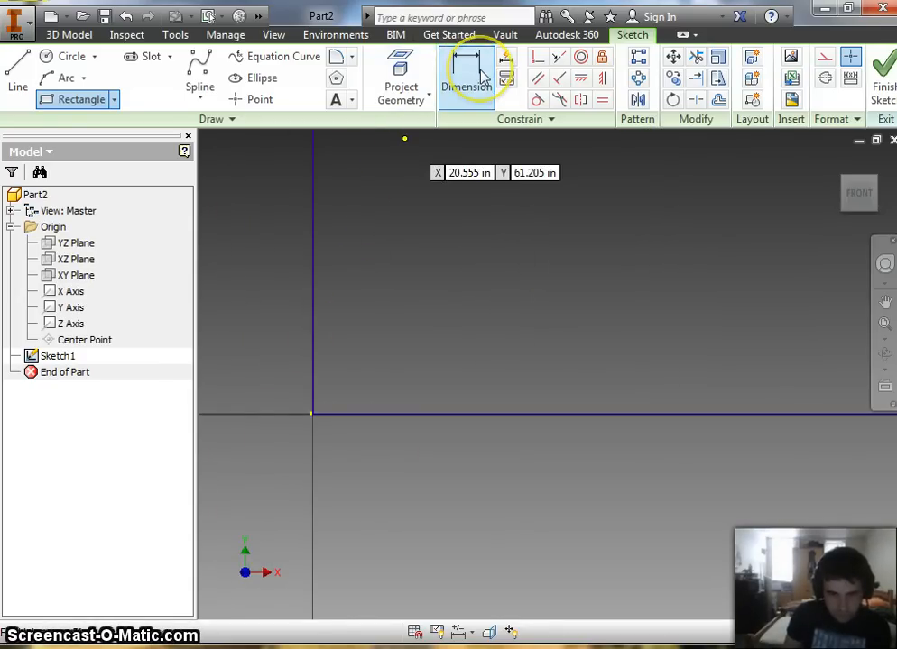
pyautogui.moveTo(478, 75)
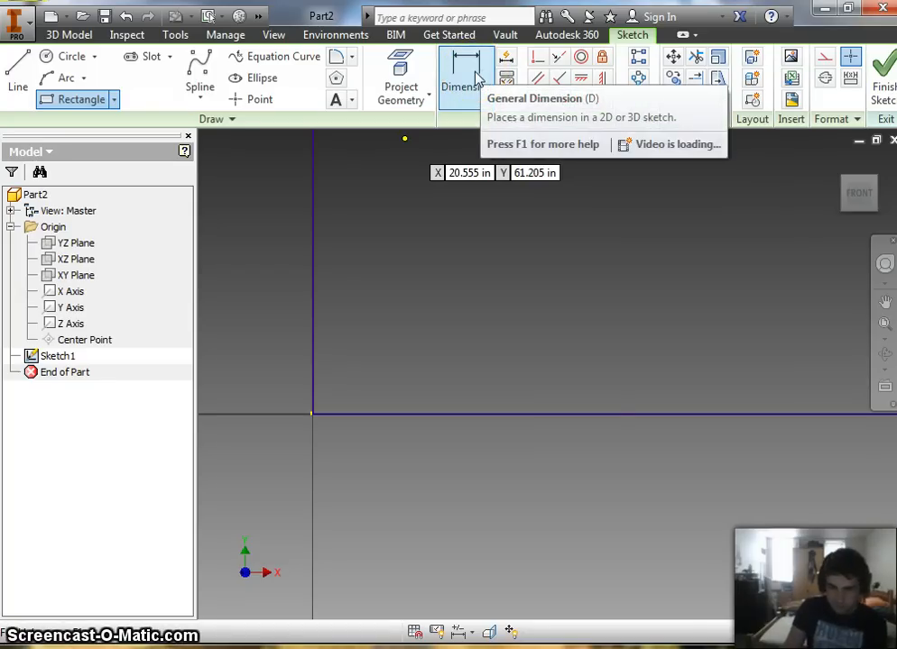
pyautogui.moveTo(462, 76)
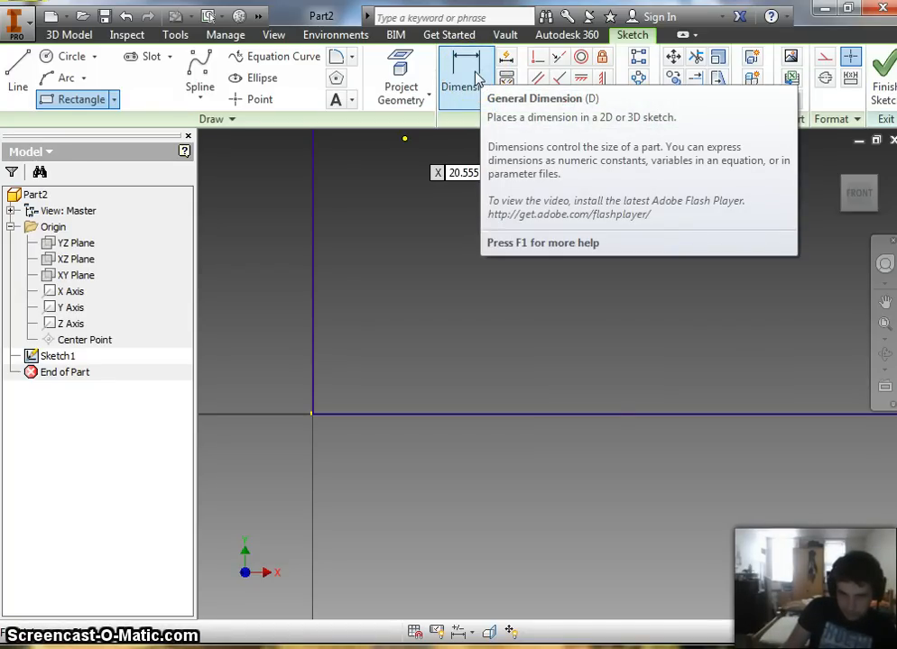
pyautogui.moveTo(303, 298)
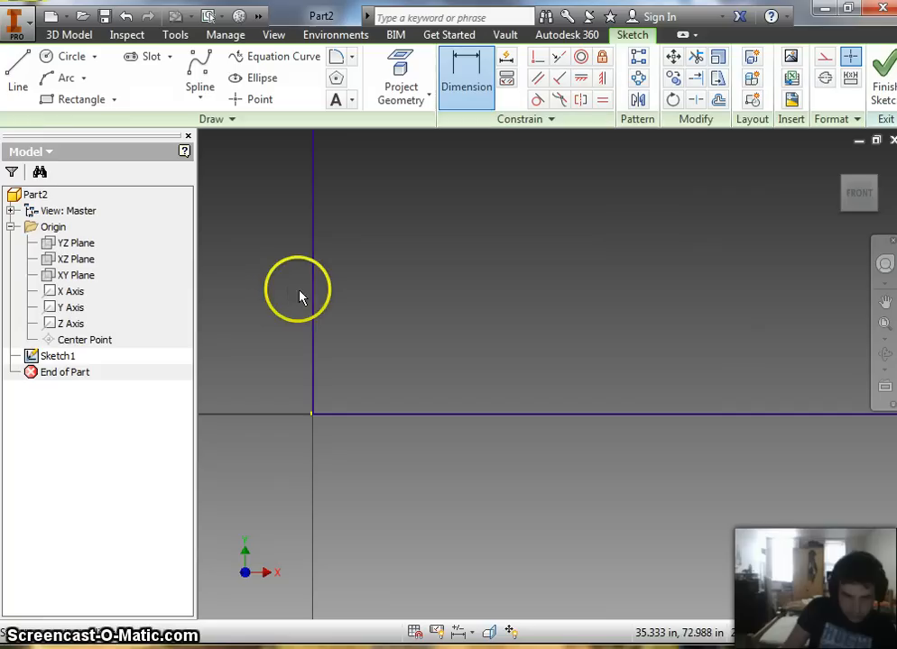
pyautogui.moveTo(314, 297)
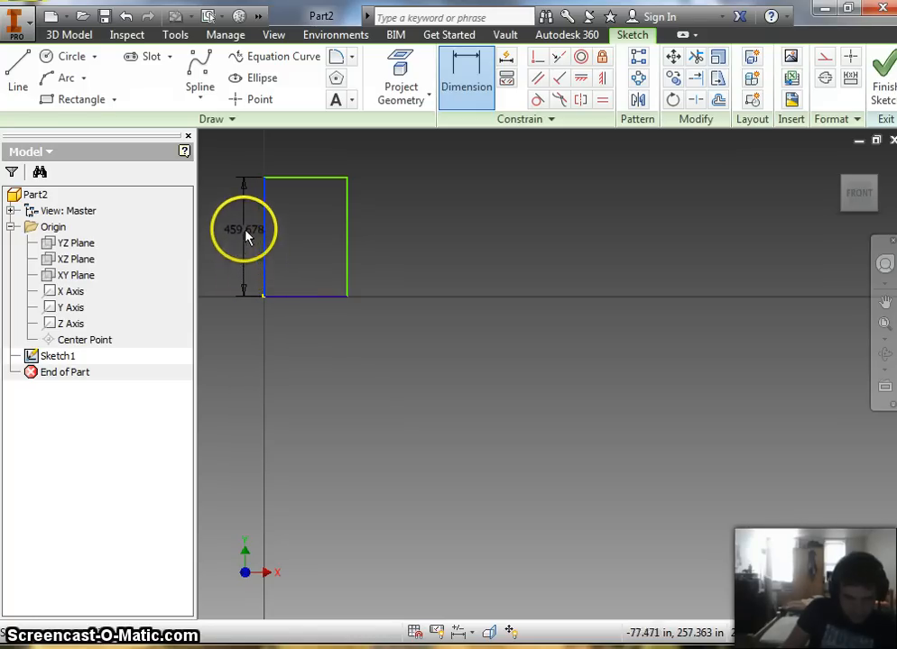
# - Set the rectangle's vertical side dimension to 5.4
pyautogui.click(233, 229)
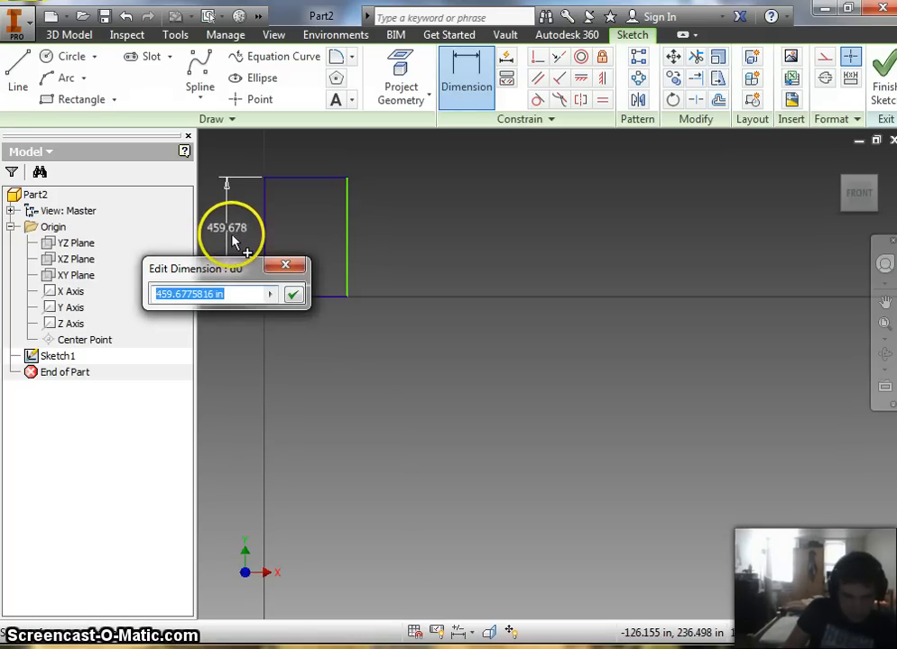
pyautogui.moveTo(277, 218)
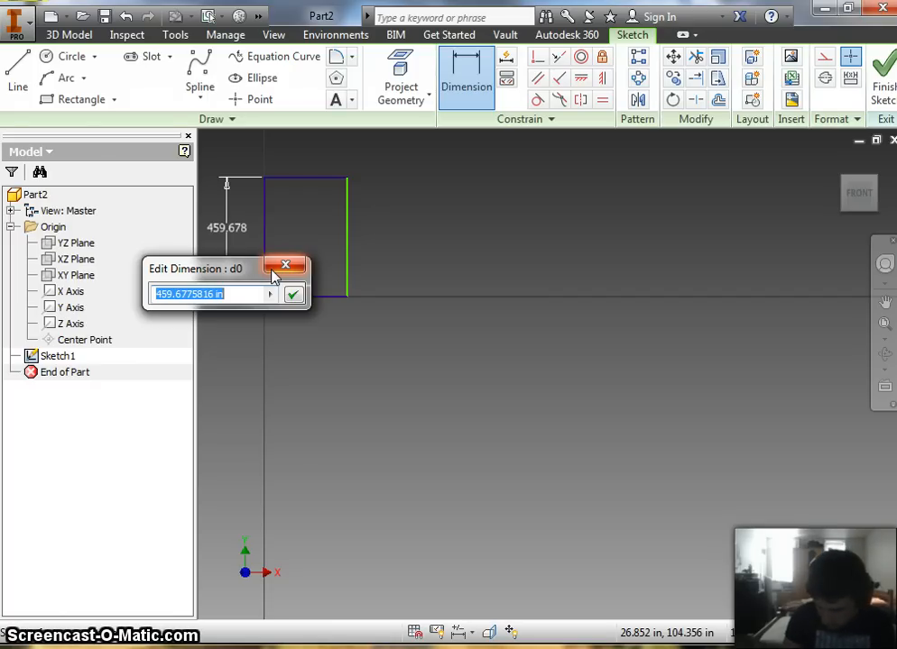
pyautogui.write('5.4')
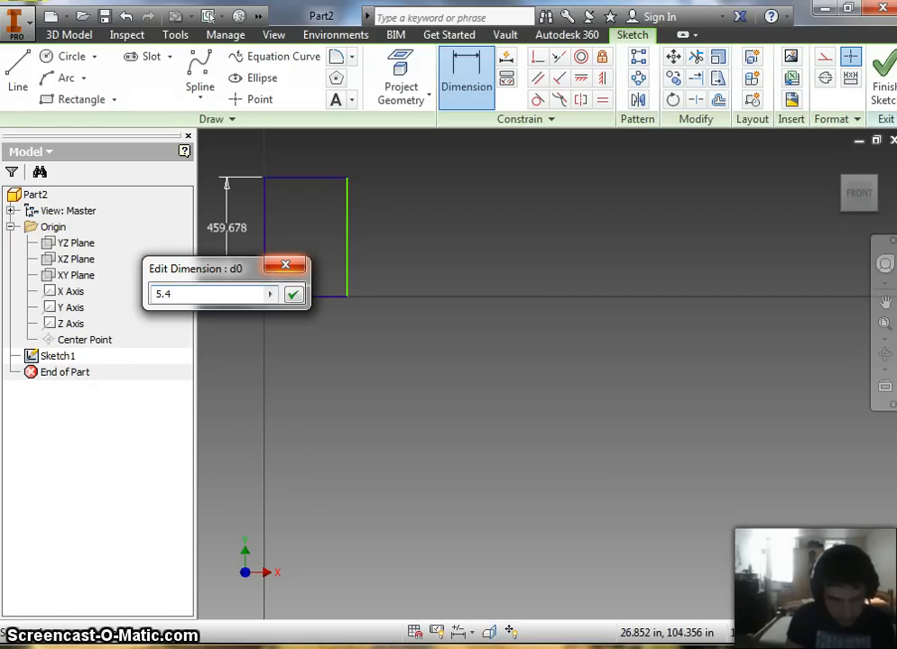
pyautogui.click(293, 294)
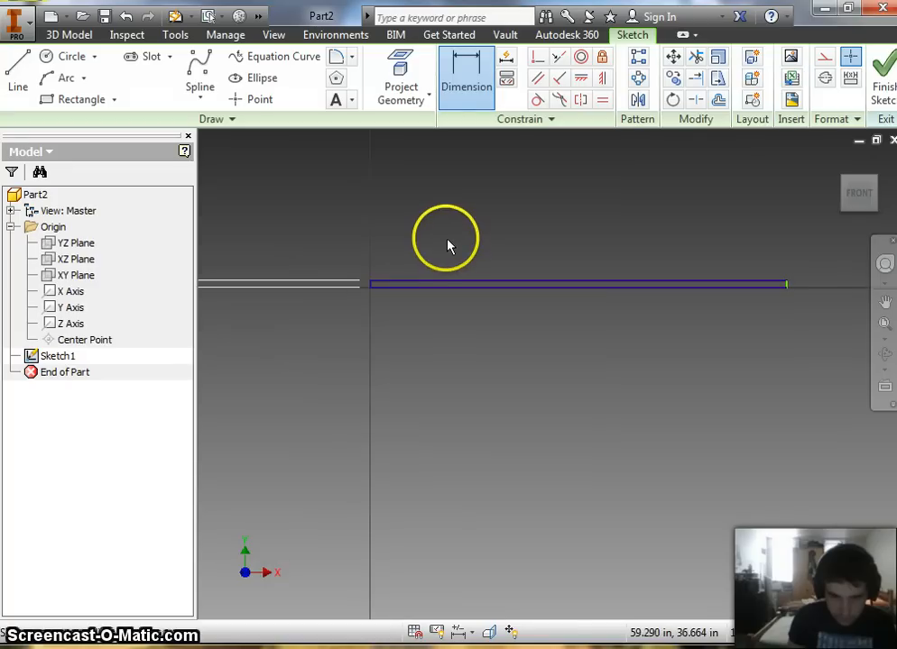
# - Dimension the rectangle's top edge at 2.7 wide
pyautogui.click(466, 81)
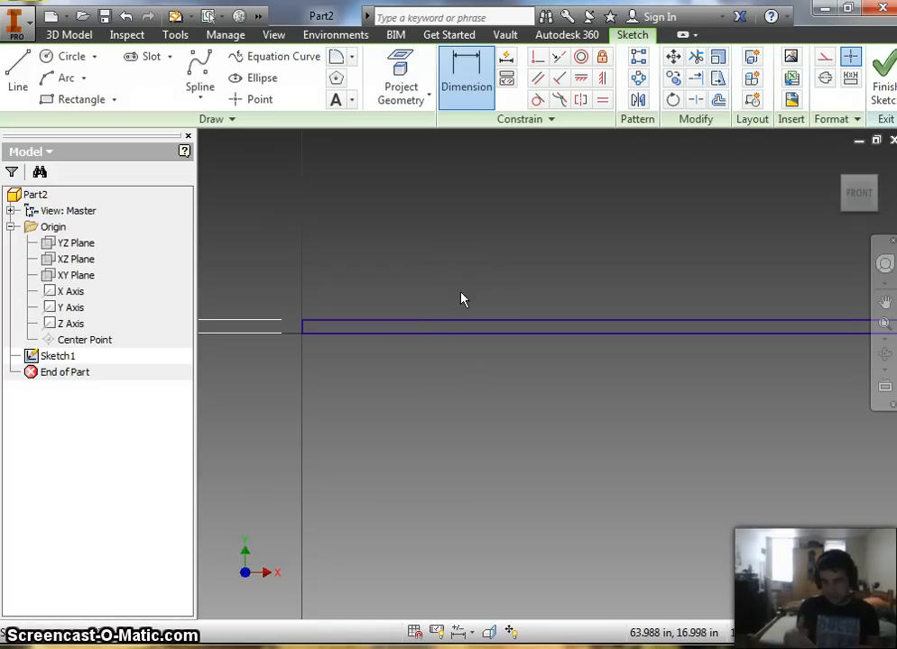
pyautogui.moveTo(462, 299)
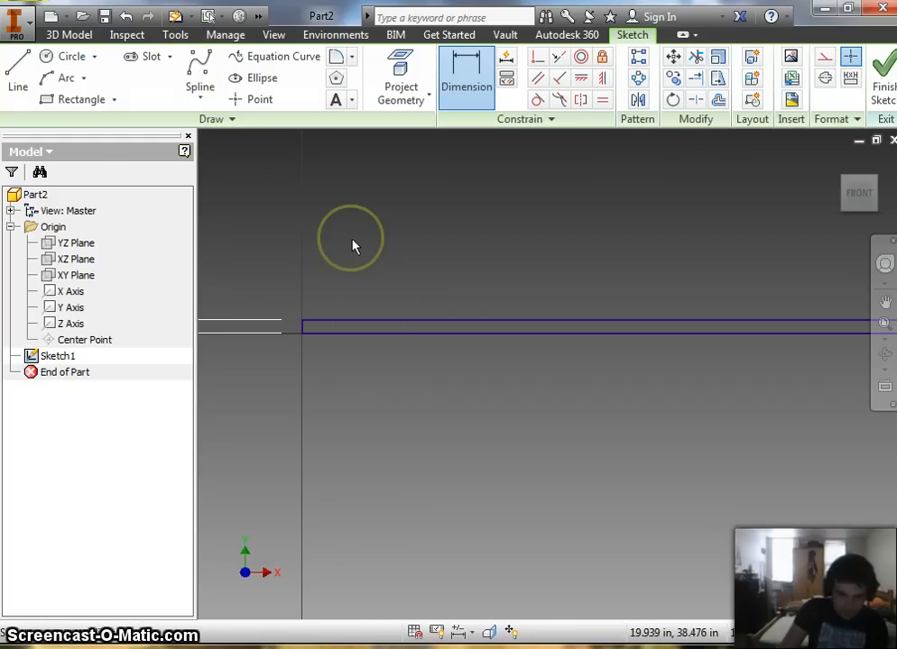
pyautogui.rightClick(352, 245)
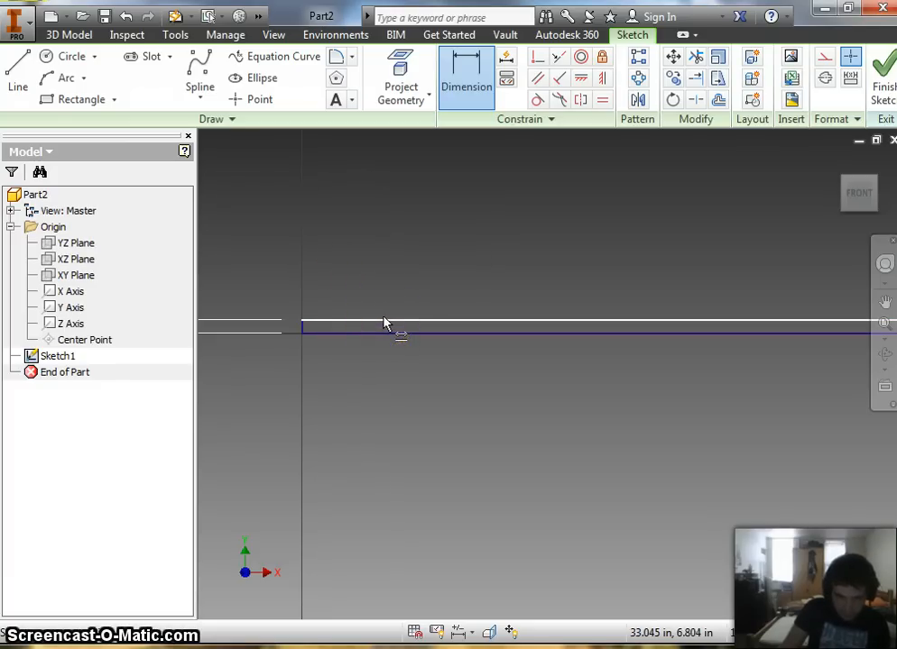
pyautogui.click(379, 329)
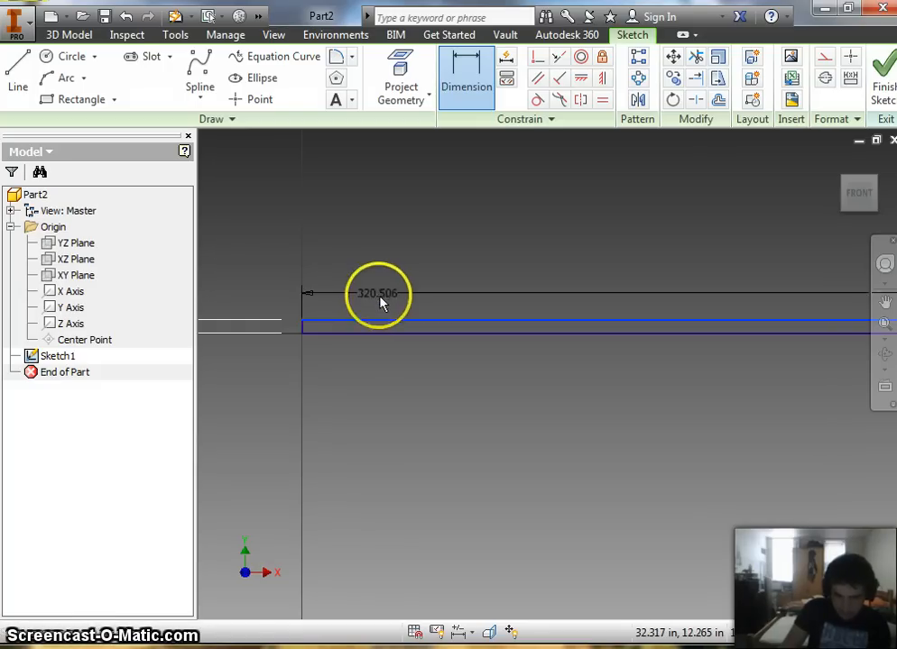
pyautogui.click(377, 293)
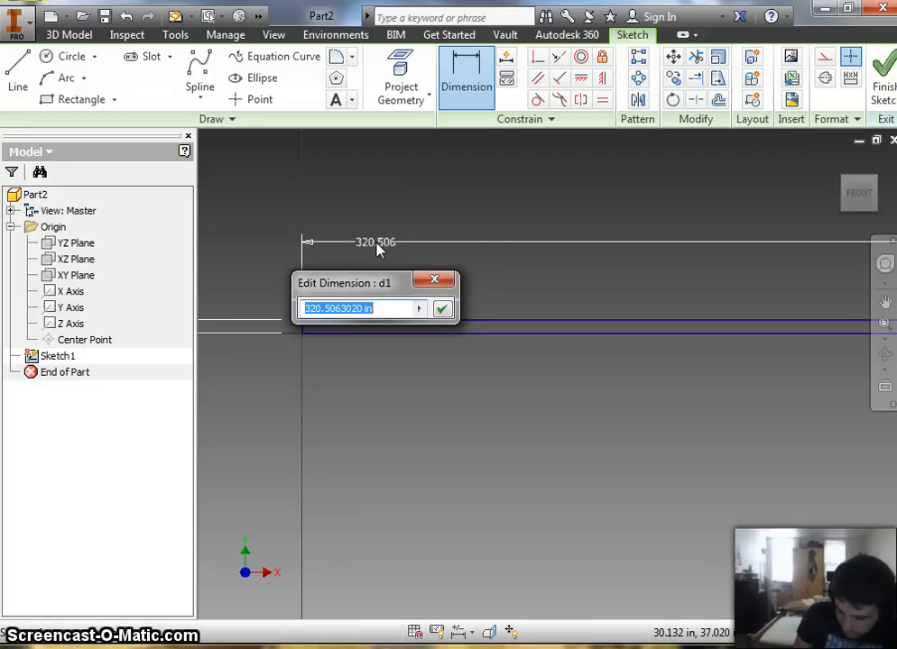
pyautogui.write('2.7')
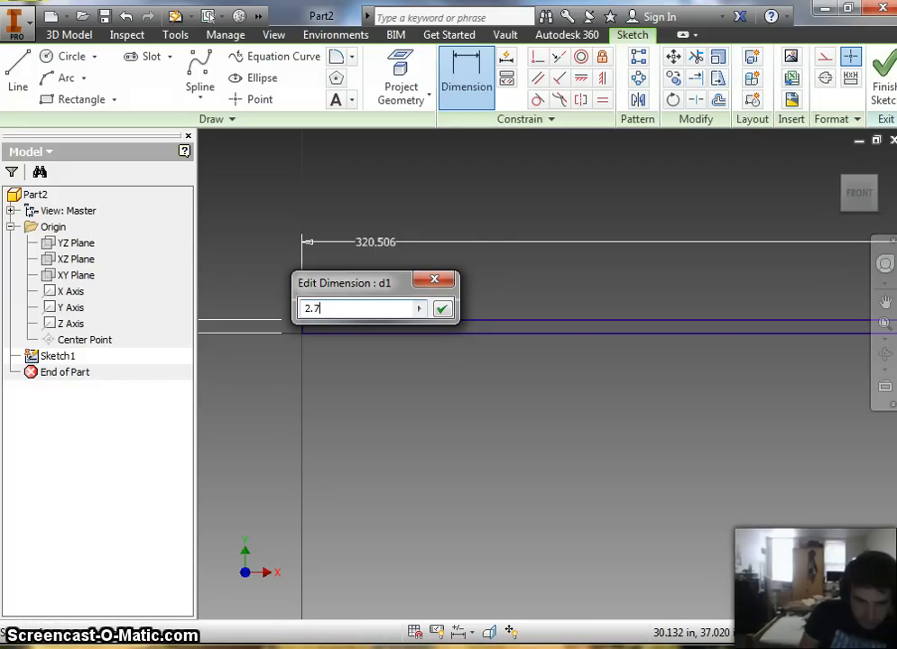
pyautogui.click(440, 309)
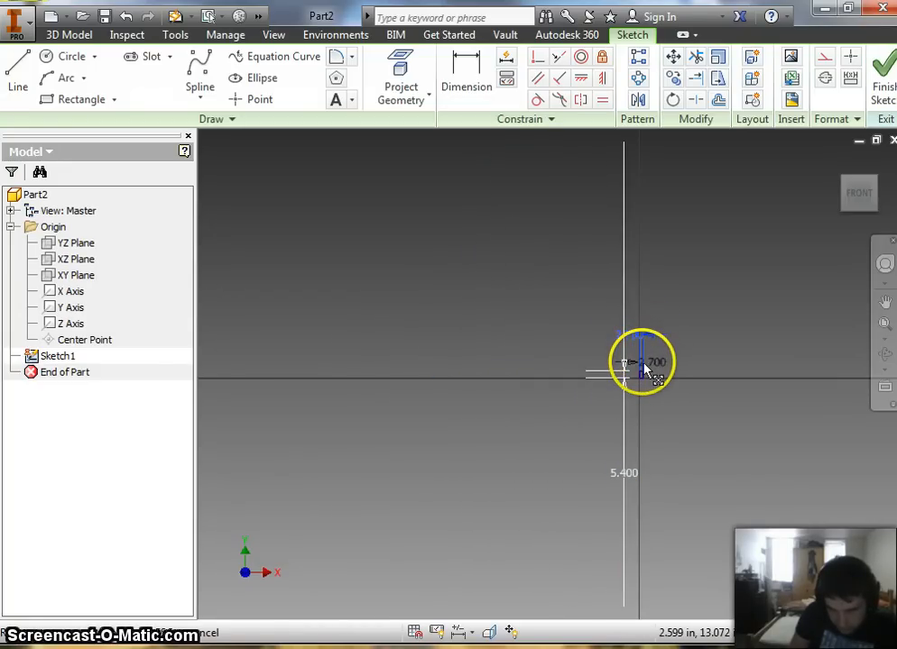
pyautogui.moveTo(812, 368)
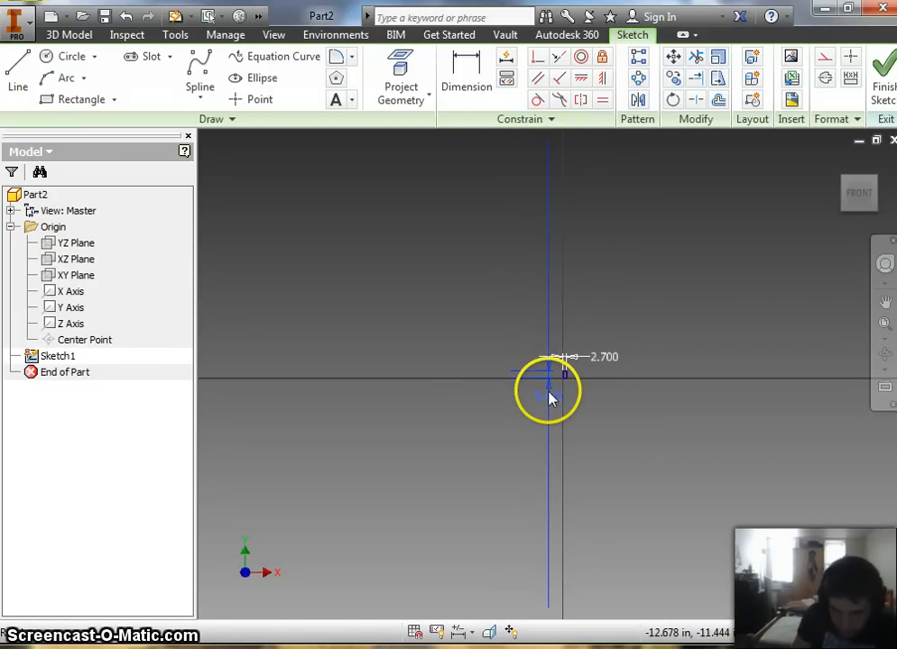
pyautogui.moveTo(765, 397)
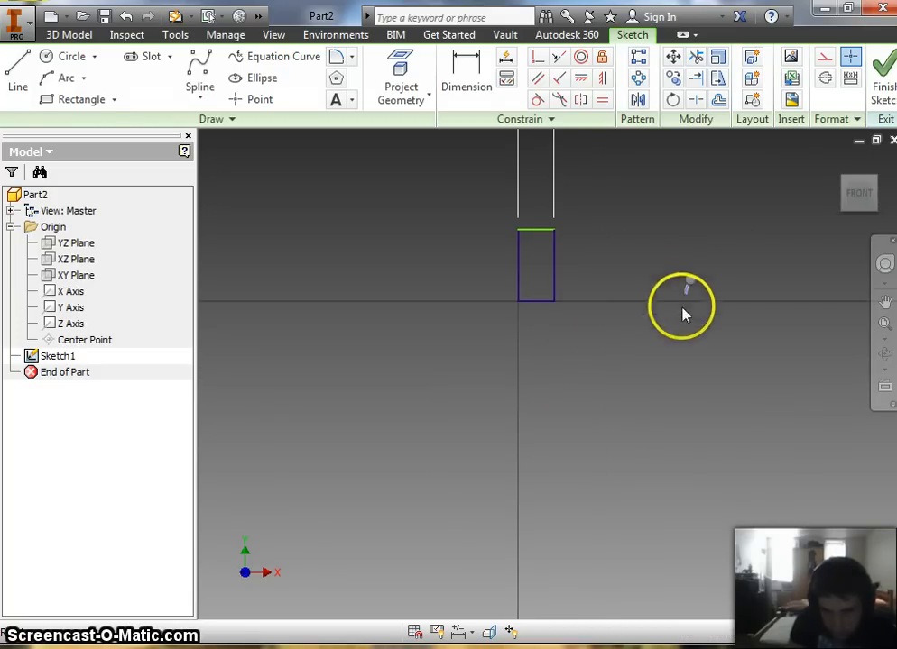
# - Reopen both rectangle dimensions and keep the 5.4 height and 2.7 width values
pyautogui.click(884, 69)
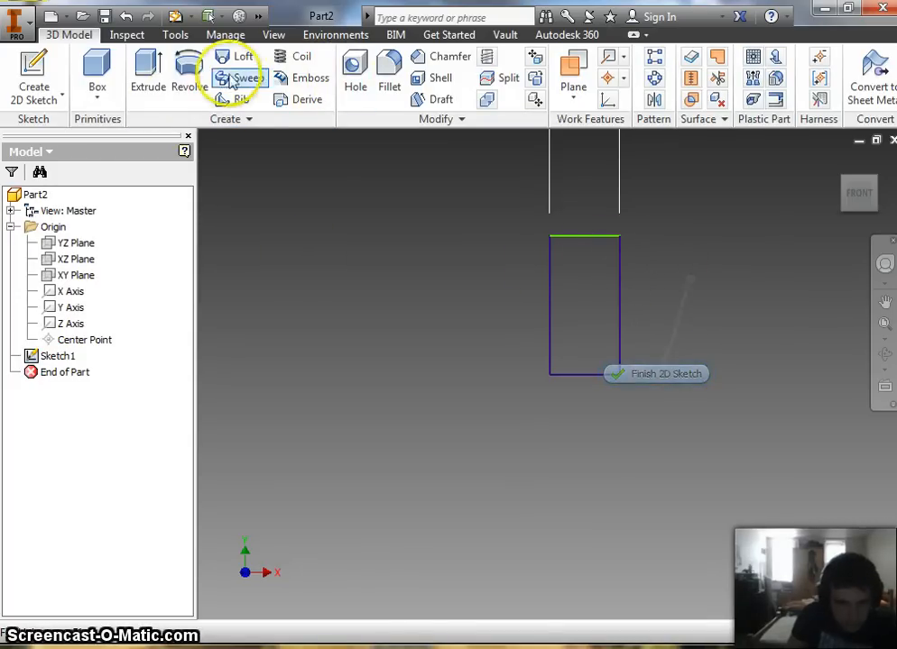
pyautogui.click(657, 374)
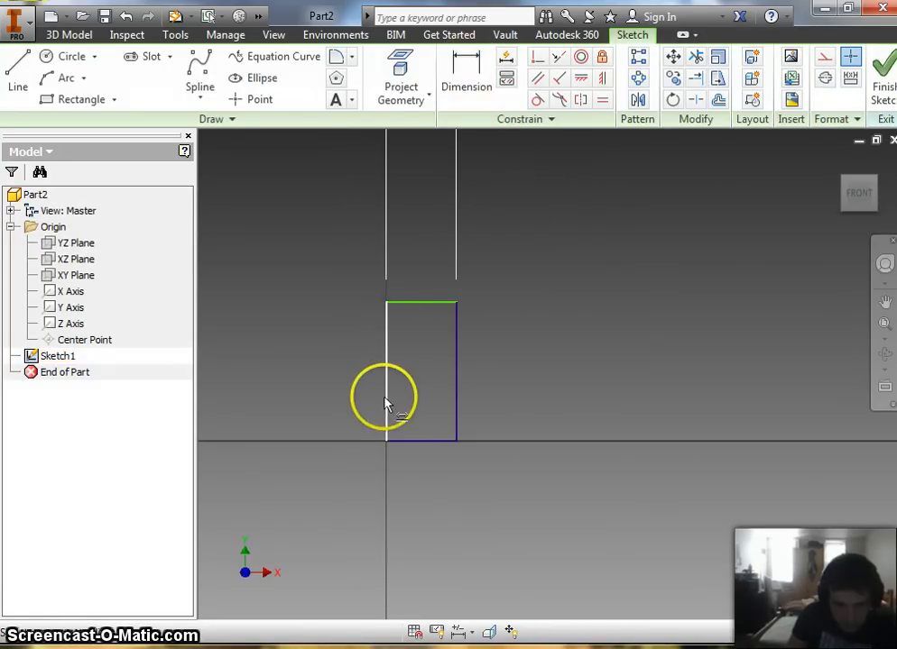
pyautogui.click(465, 76)
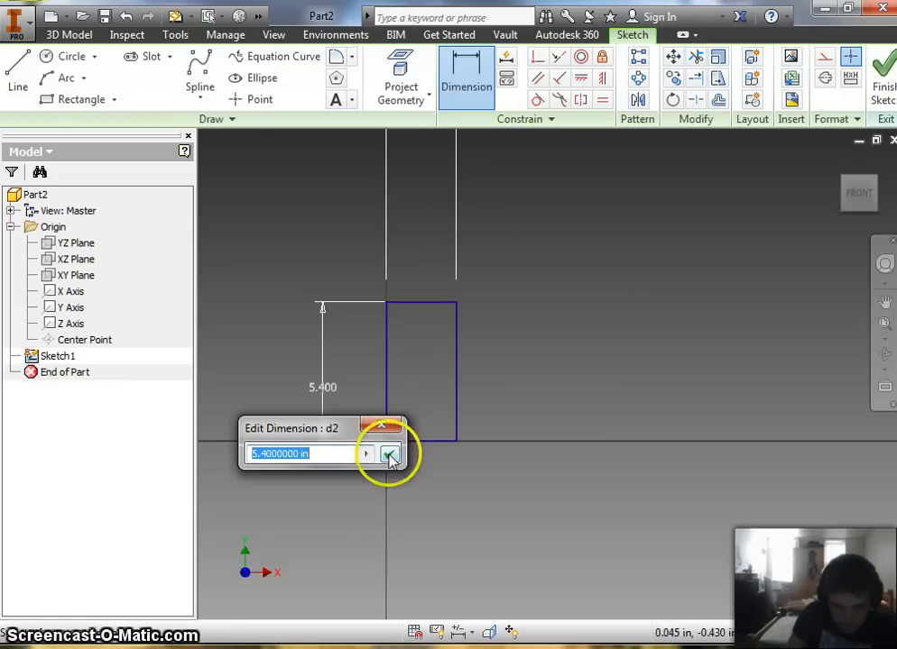
pyautogui.click(390, 455)
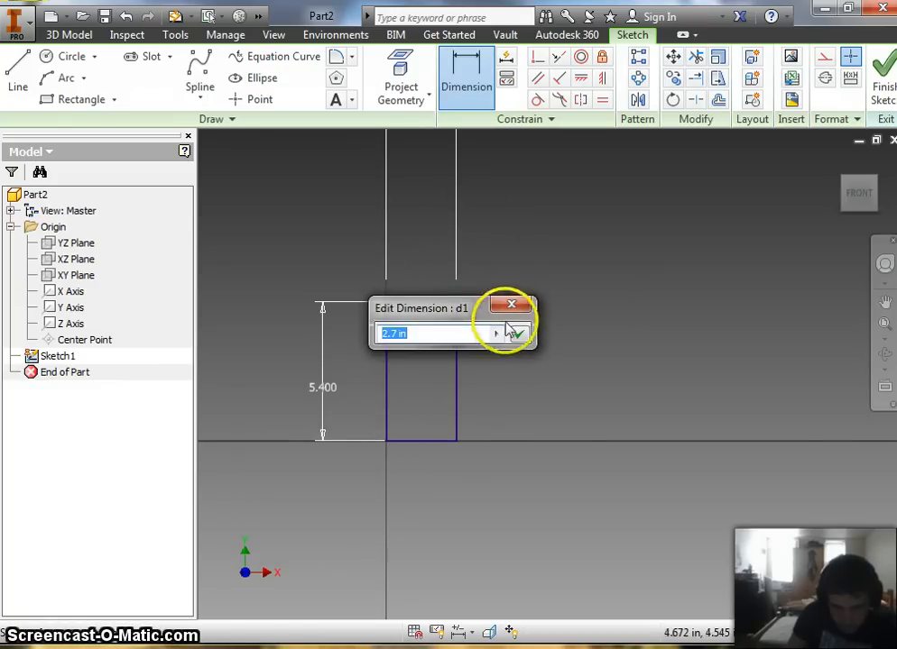
pyautogui.moveTo(538, 288)
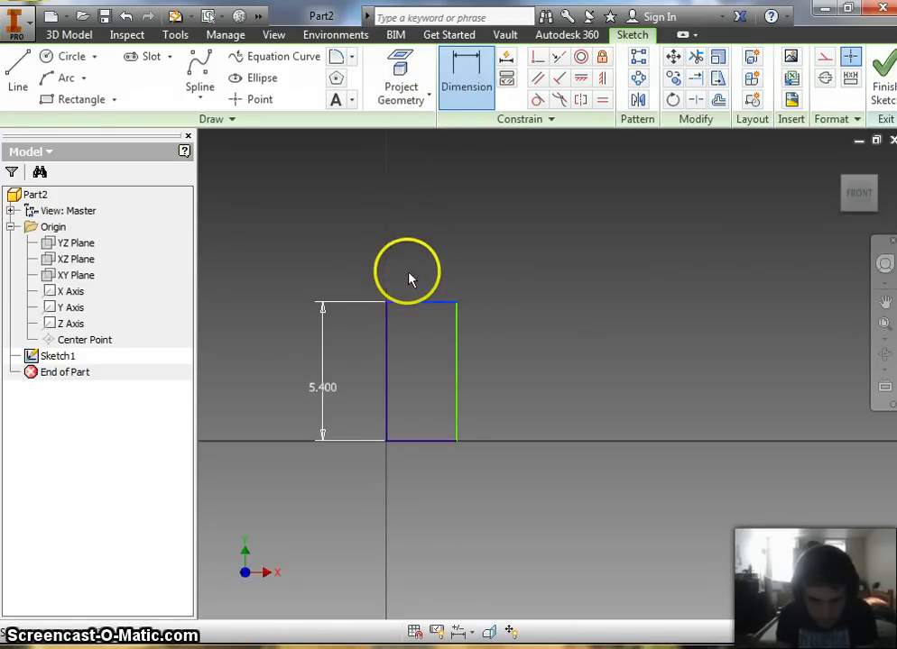
pyautogui.click(419, 306)
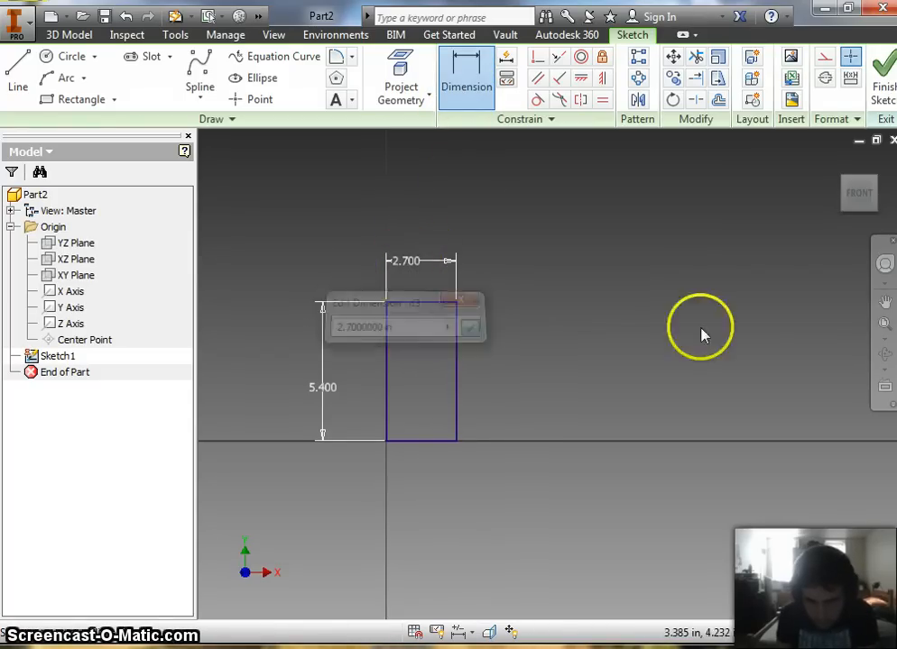
pyautogui.click(469, 327)
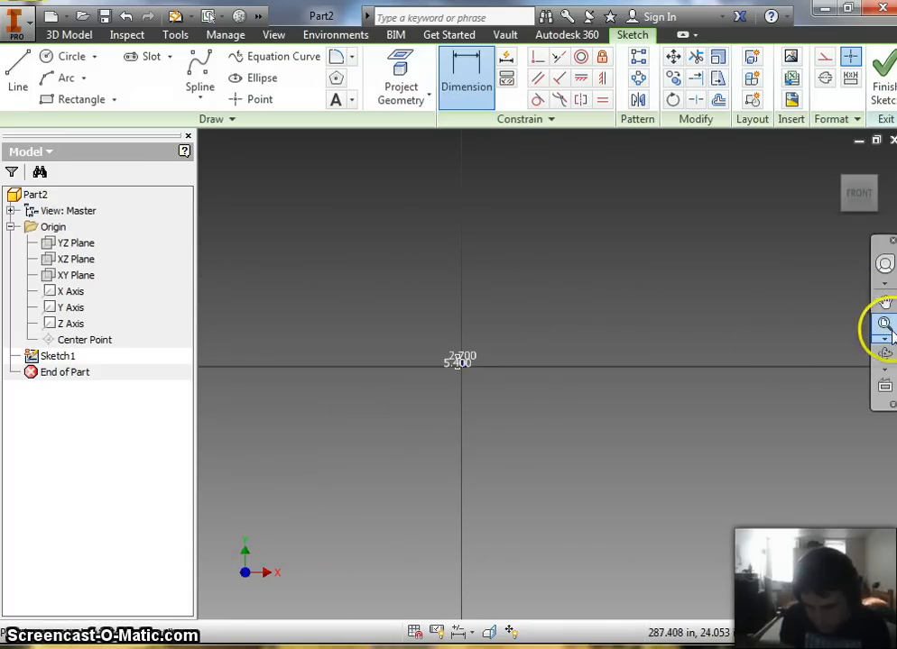
pyautogui.click(884, 326)
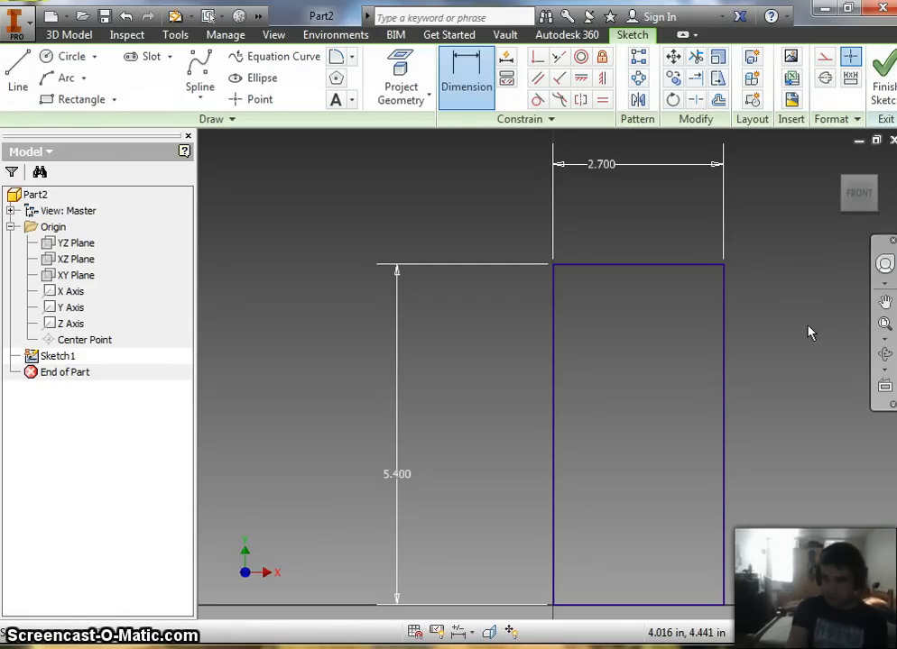
pyautogui.moveTo(757, 328)
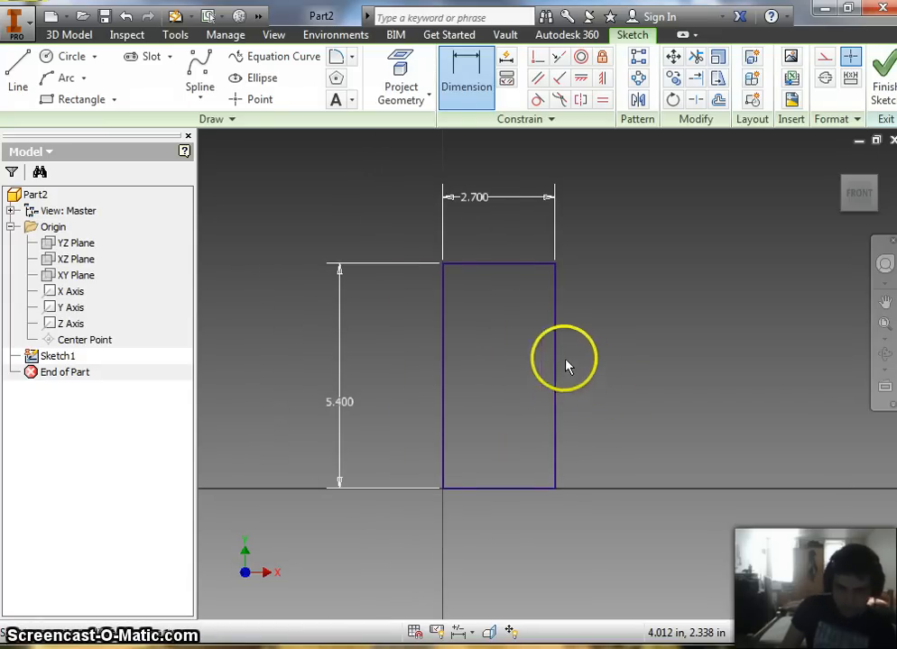
pyautogui.moveTo(579, 386)
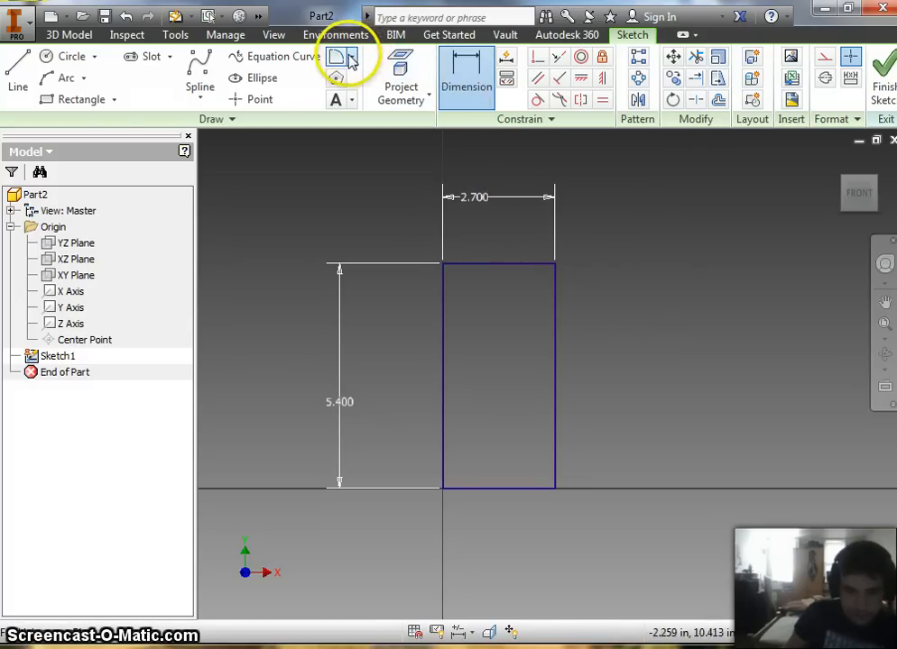
pyautogui.moveTo(339, 56)
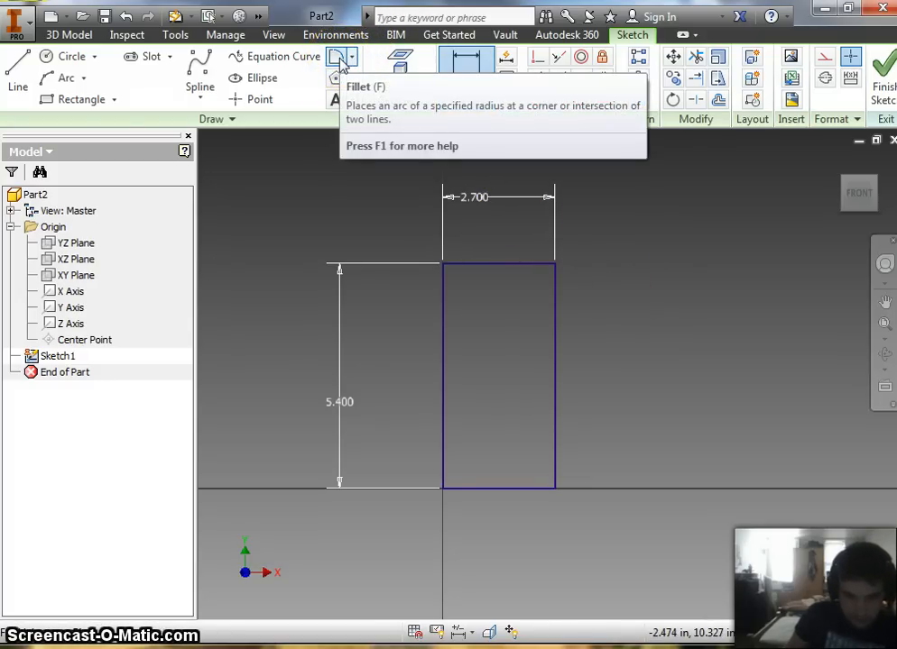
# - Fillet the rectangle's corners with a 0.25 radius
pyautogui.click(340, 56)
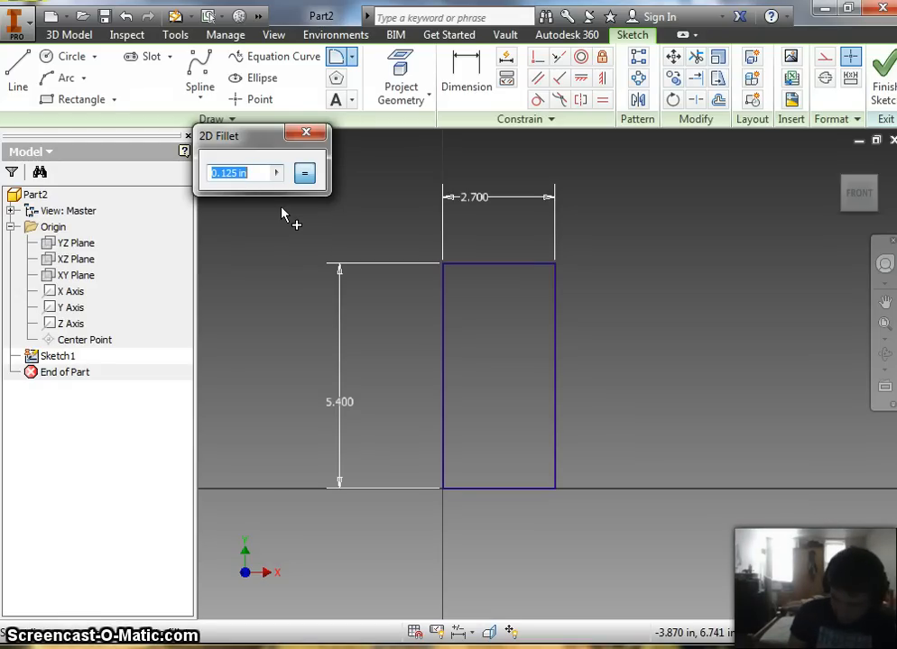
pyautogui.write('.25')
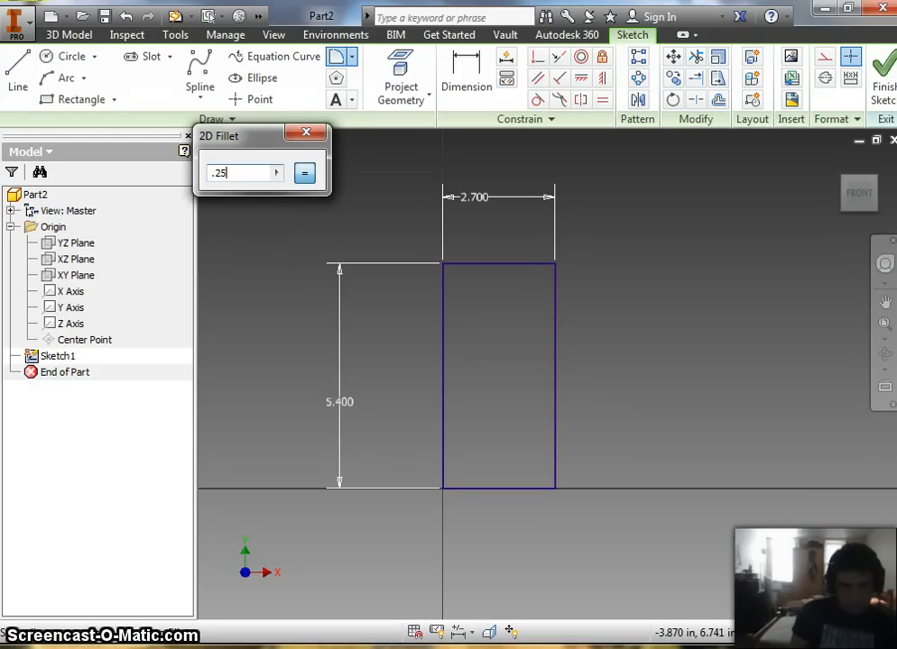
pyautogui.click(307, 134)
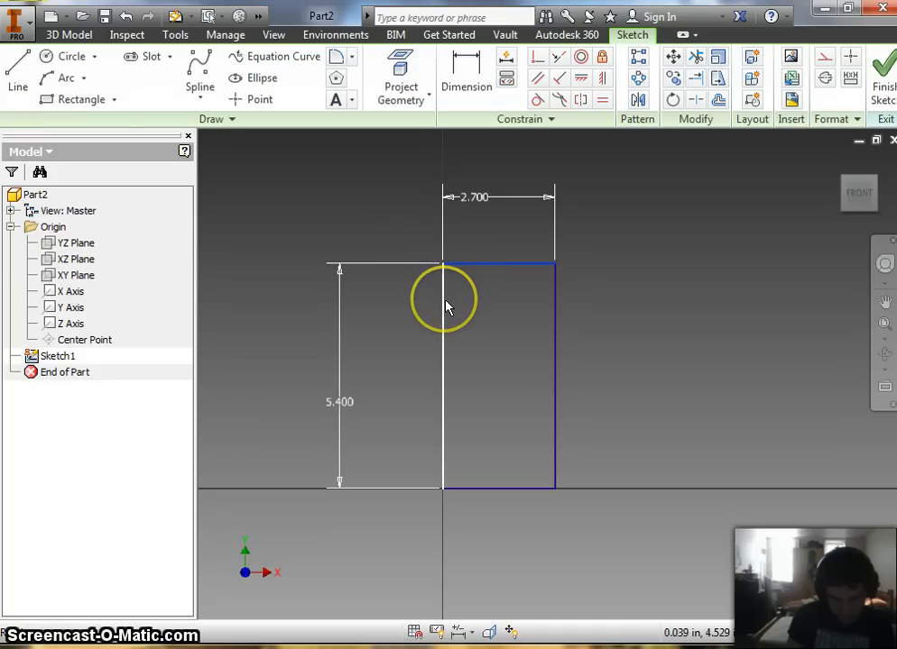
pyautogui.click(334, 56)
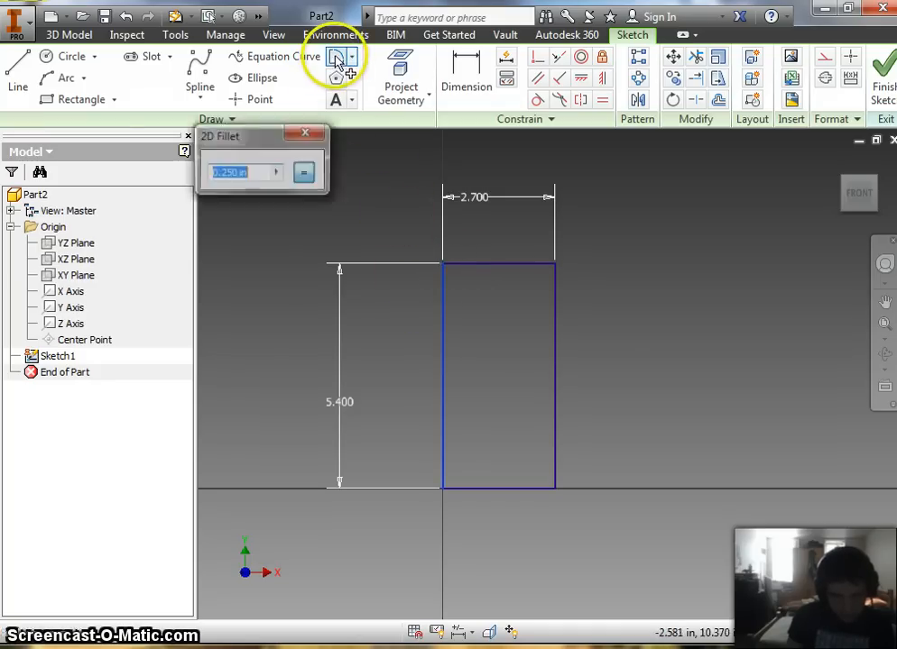
pyautogui.moveTo(365, 179)
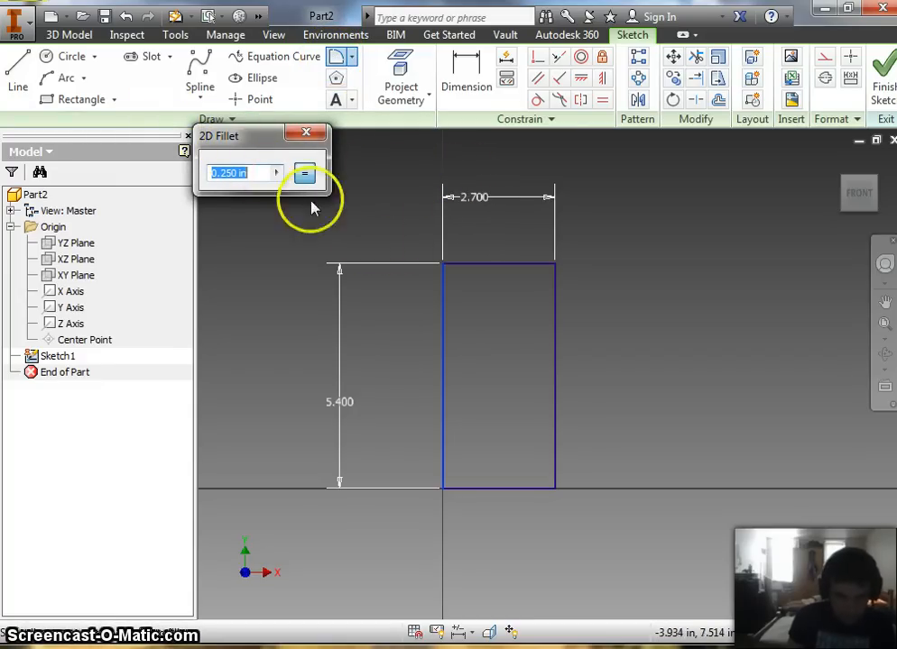
pyautogui.moveTo(469, 271)
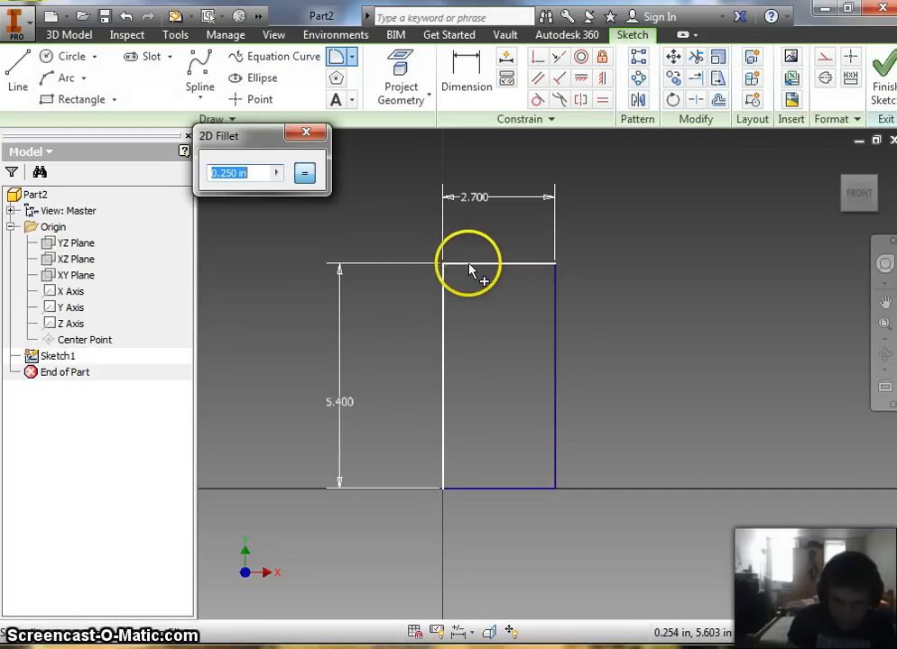
pyautogui.moveTo(442, 292)
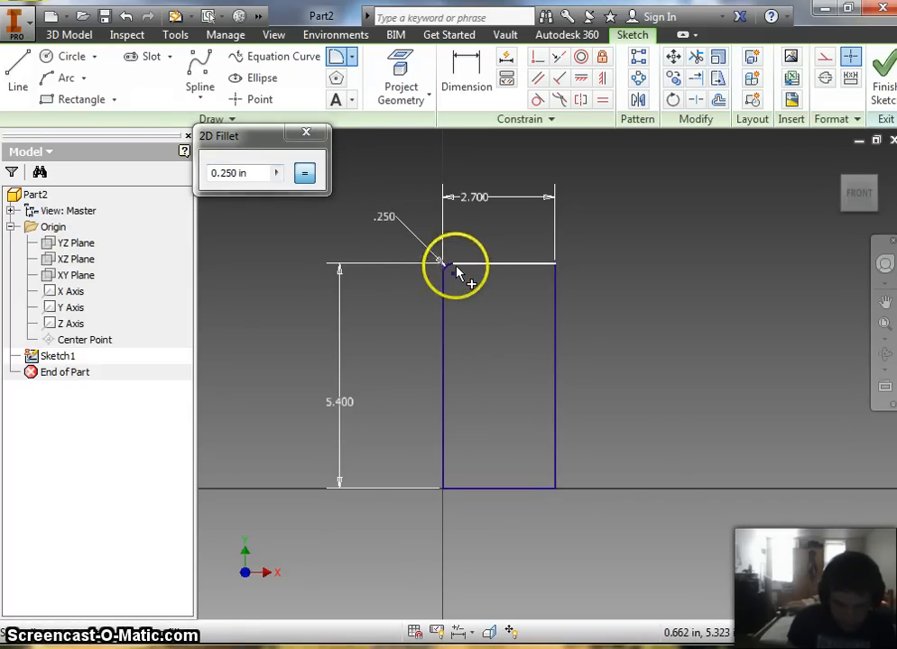
pyautogui.moveTo(532, 271)
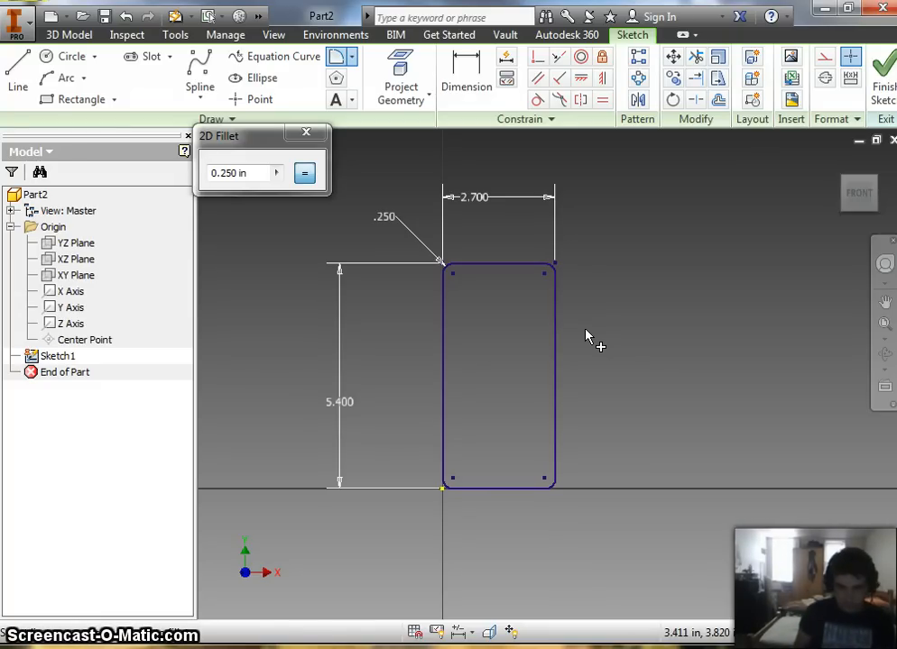
pyautogui.moveTo(393, 181)
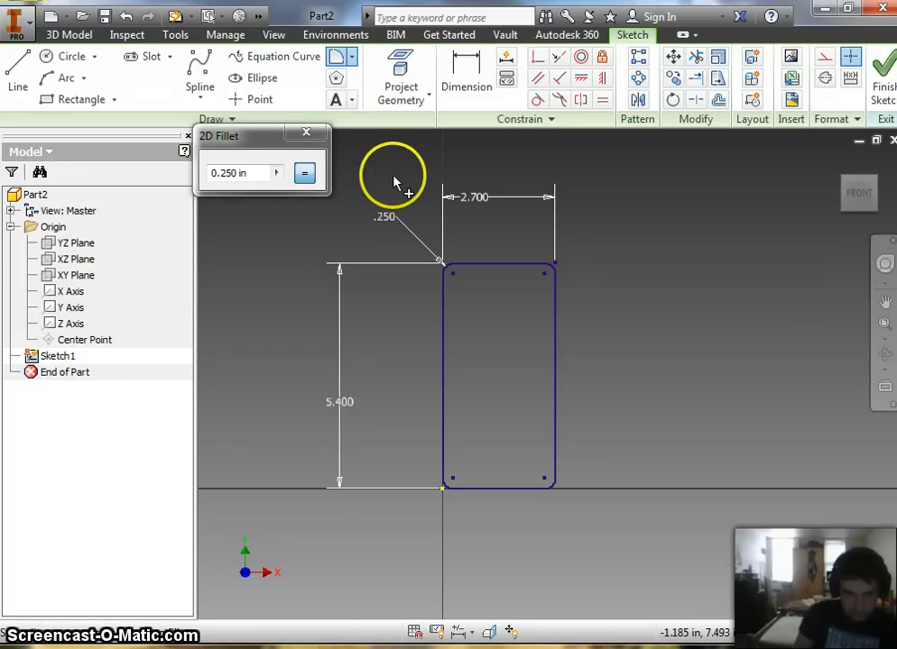
# - Close the 2D Fillet dialog, leaving the rounded 2.7 by 5.4 rectangle
pyautogui.click(307, 135)
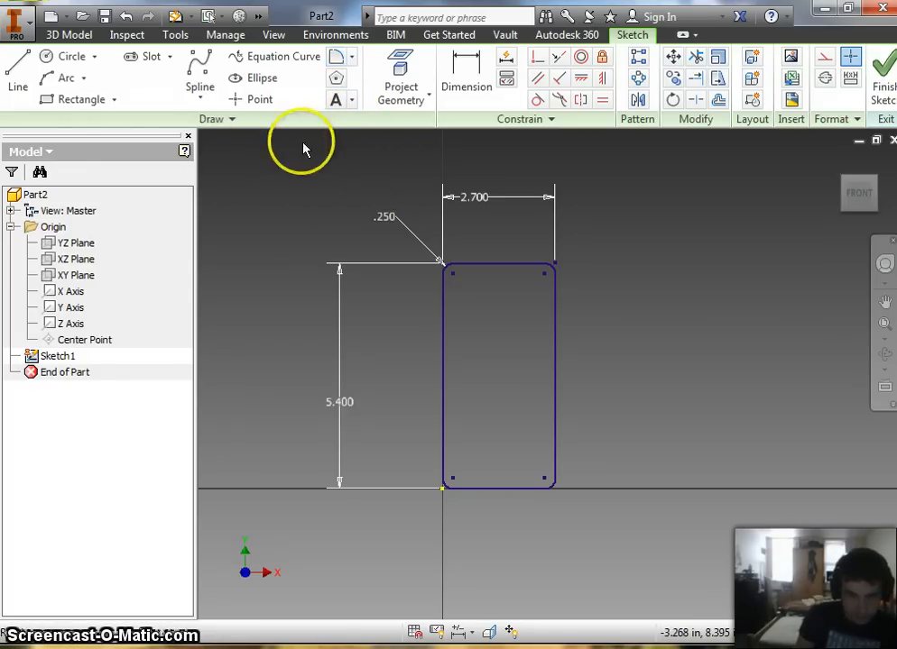
pyautogui.rightClick(316, 207)
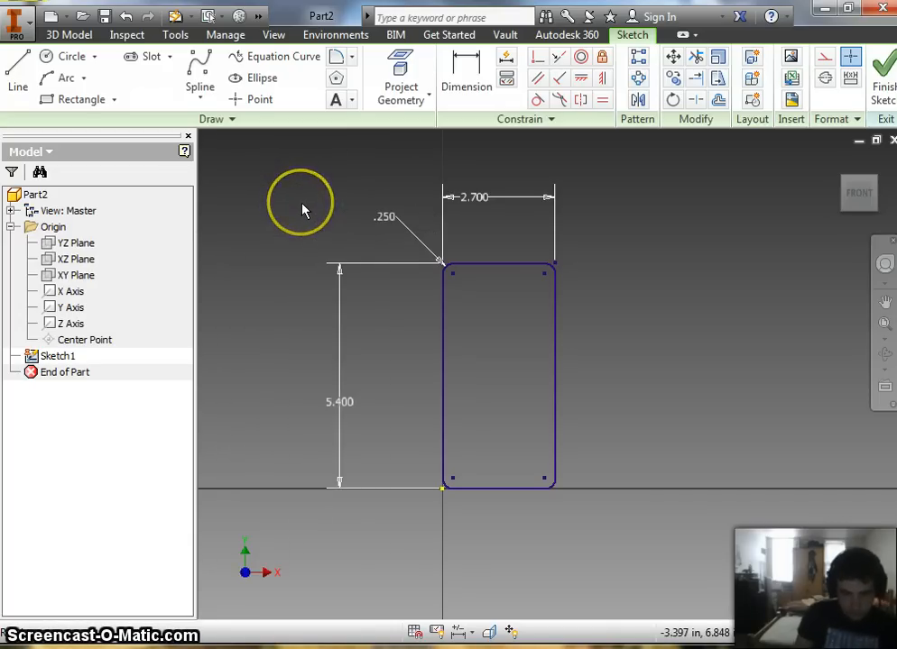
pyautogui.moveTo(303, 210)
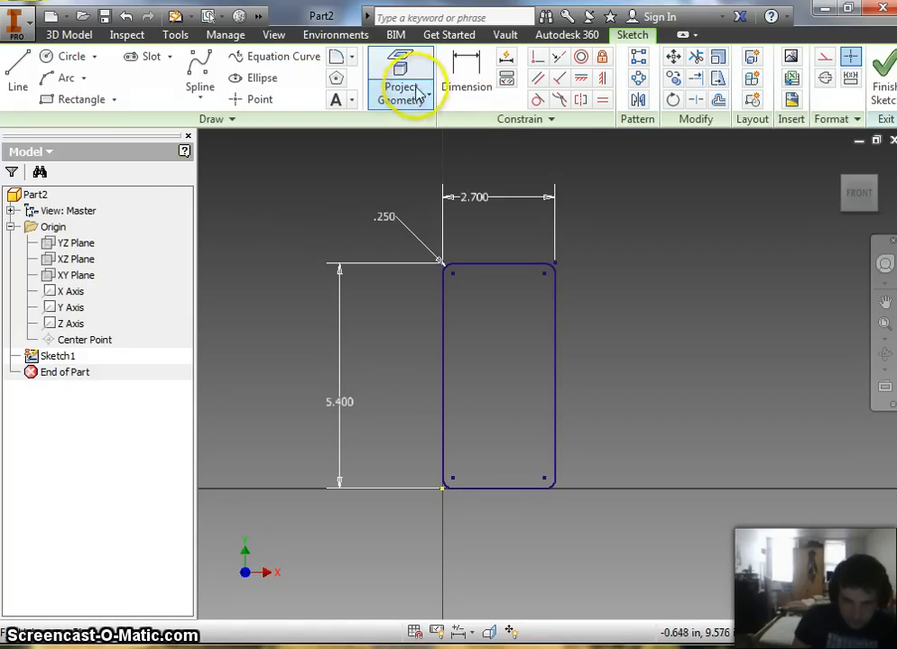
pyautogui.moveTo(340, 56)
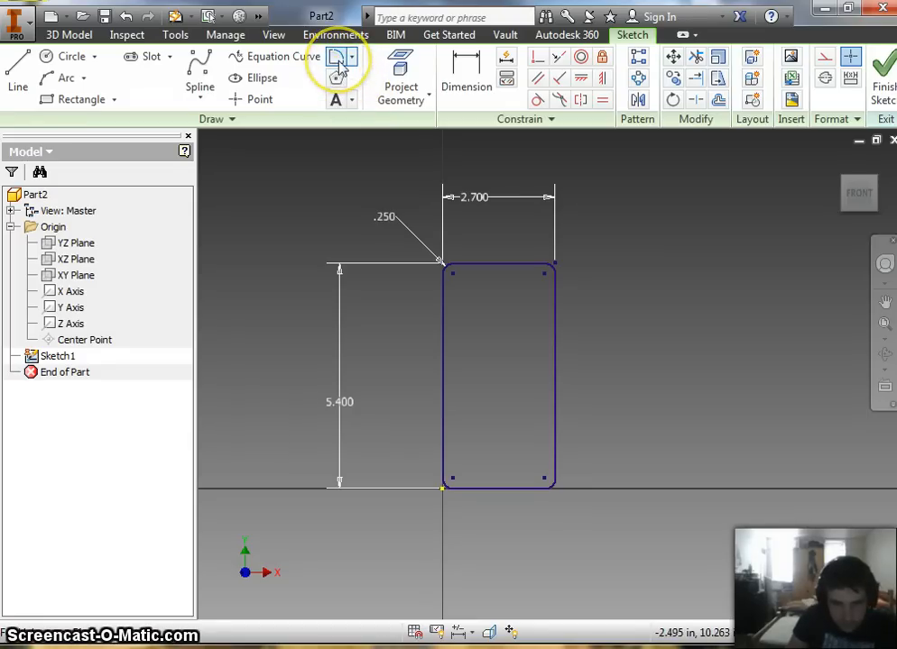
pyautogui.moveTo(336, 56)
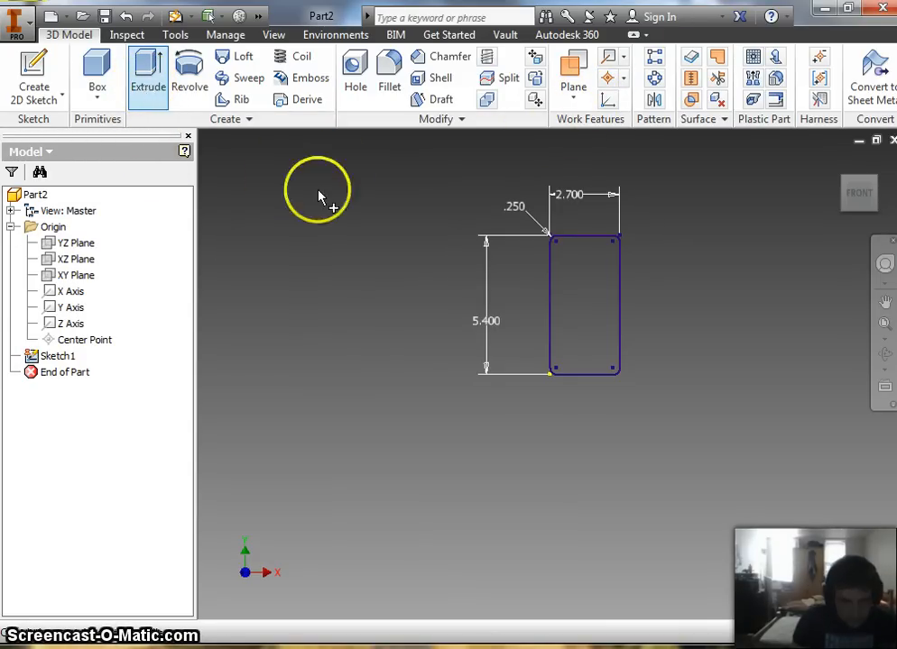
# - Extrude the rounded rectangle profile to a 0.37 distance
pyautogui.click(148, 75)
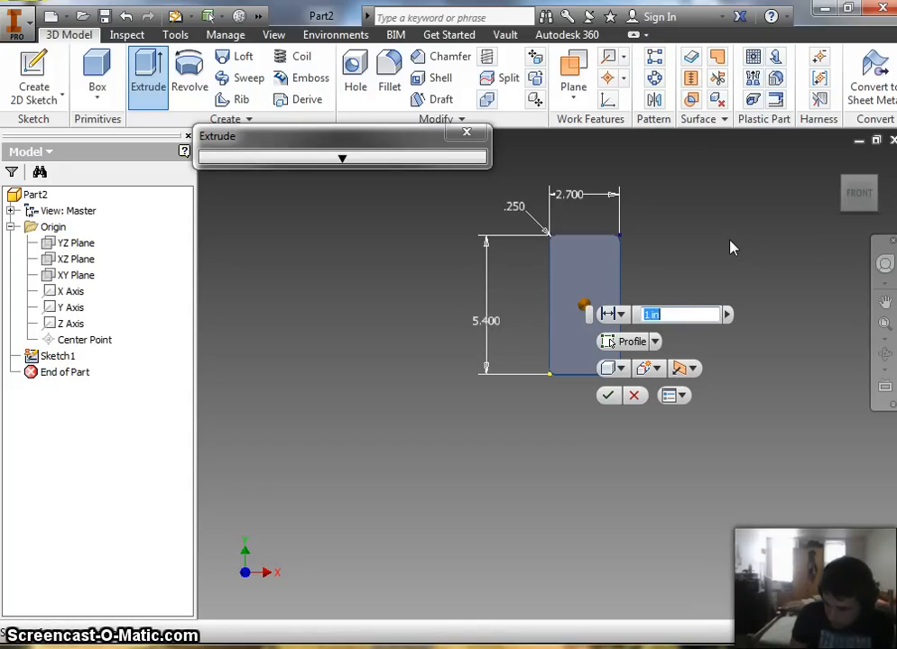
pyautogui.write('.3')
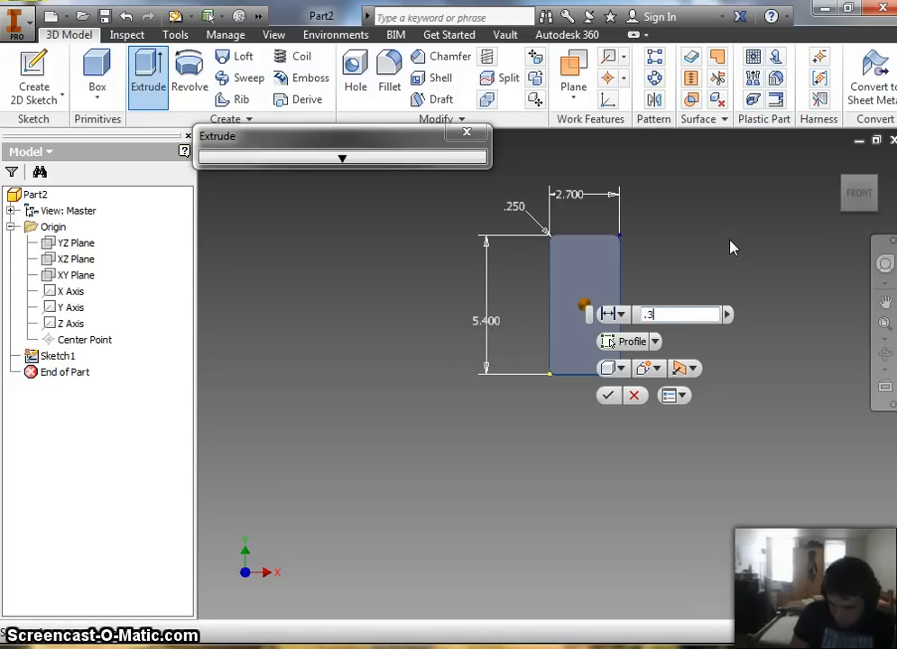
pyautogui.write('7')
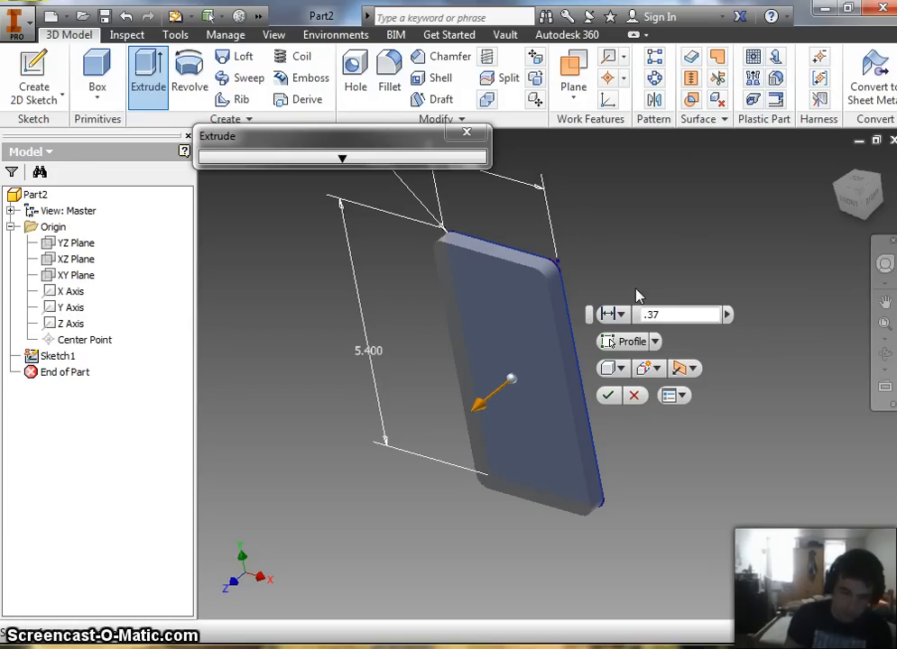
pyautogui.moveTo(566, 188)
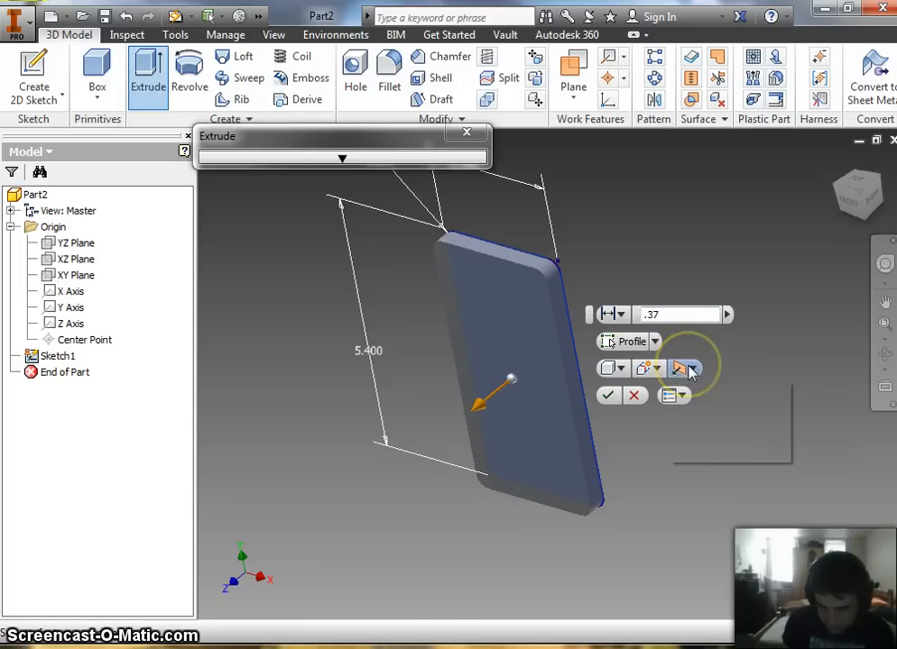
# - Flip the 0.37 extrusion direction and flip it back to the original
pyautogui.click(686, 368)
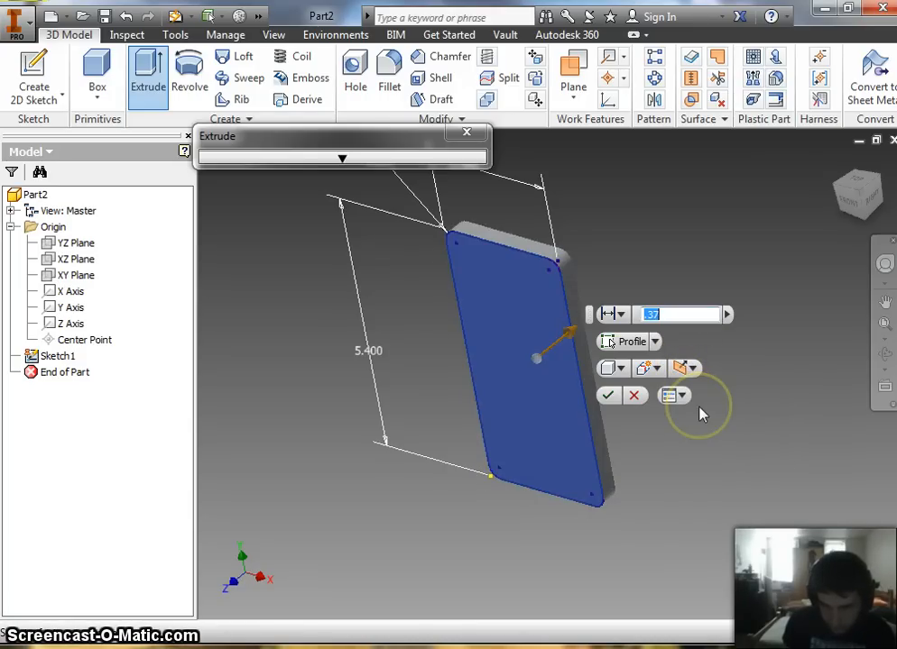
pyautogui.click(696, 368)
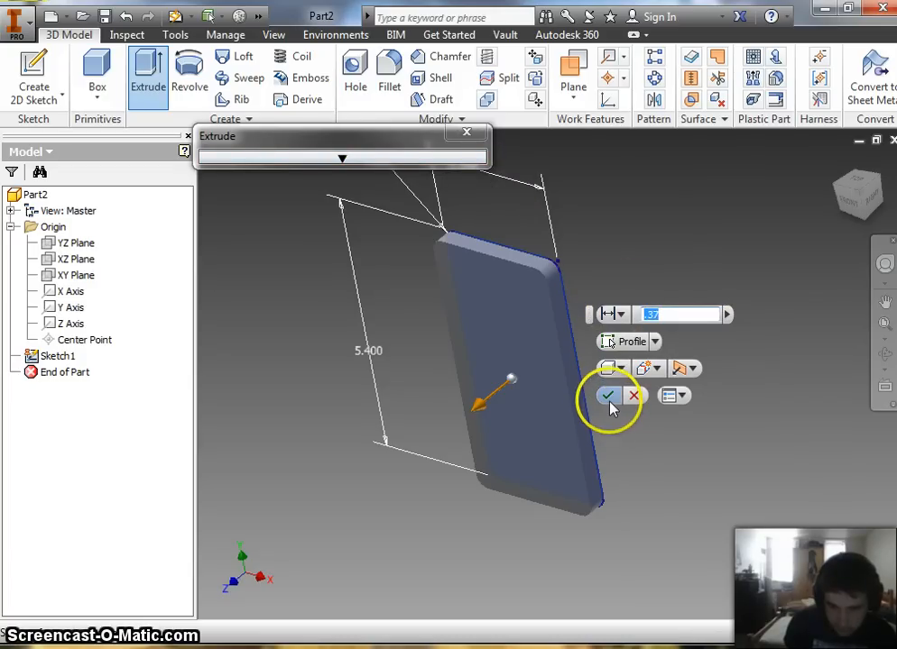
# - Confirm Extrusion1 at 0.37 thick and turn the body to view its long side edge-on
pyautogui.click(608, 397)
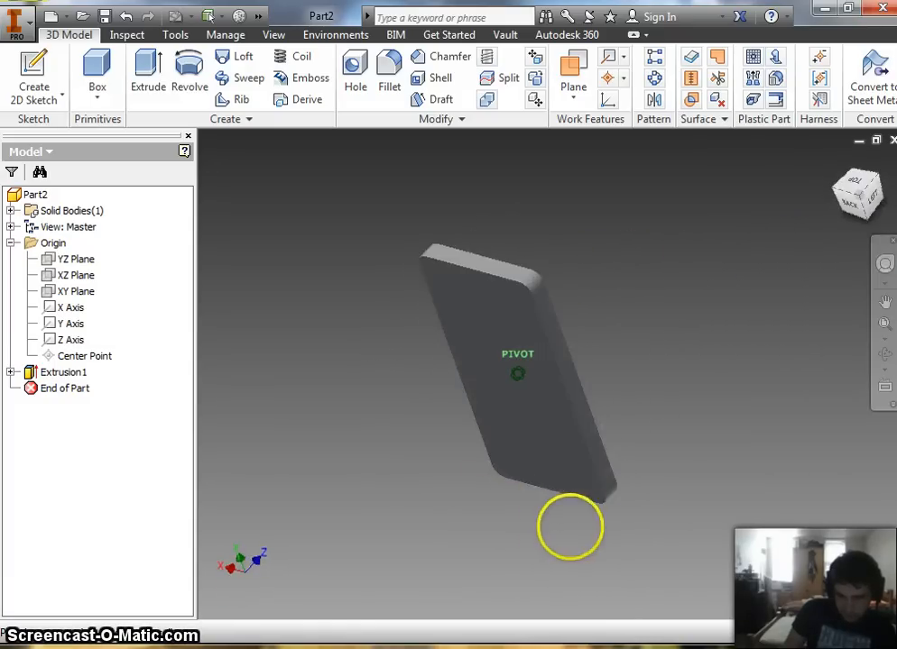
pyautogui.moveTo(570, 526); pyautogui.dragTo(321, 514)
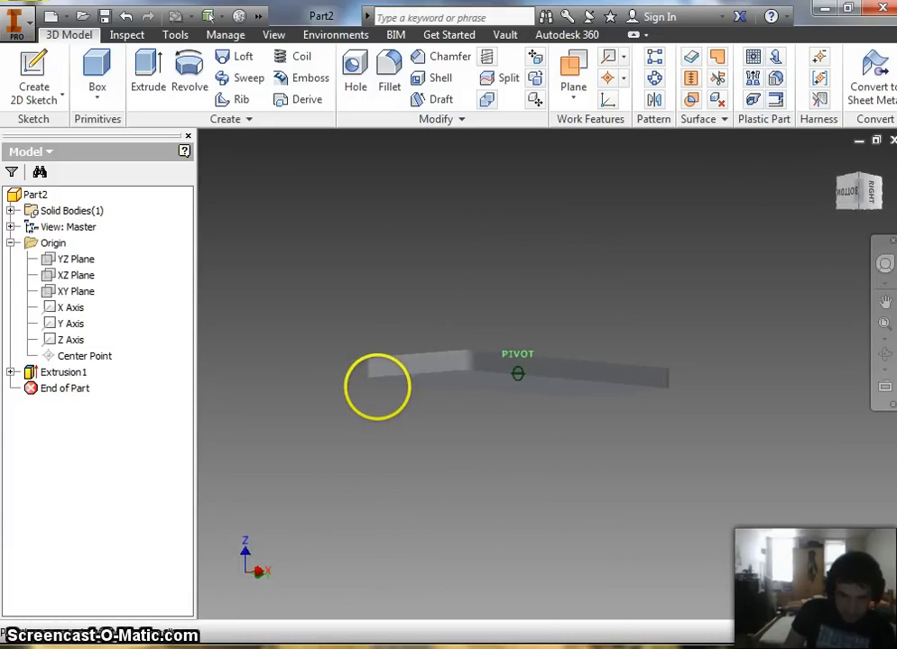
pyautogui.moveTo(377, 388); pyautogui.dragTo(579, 443)
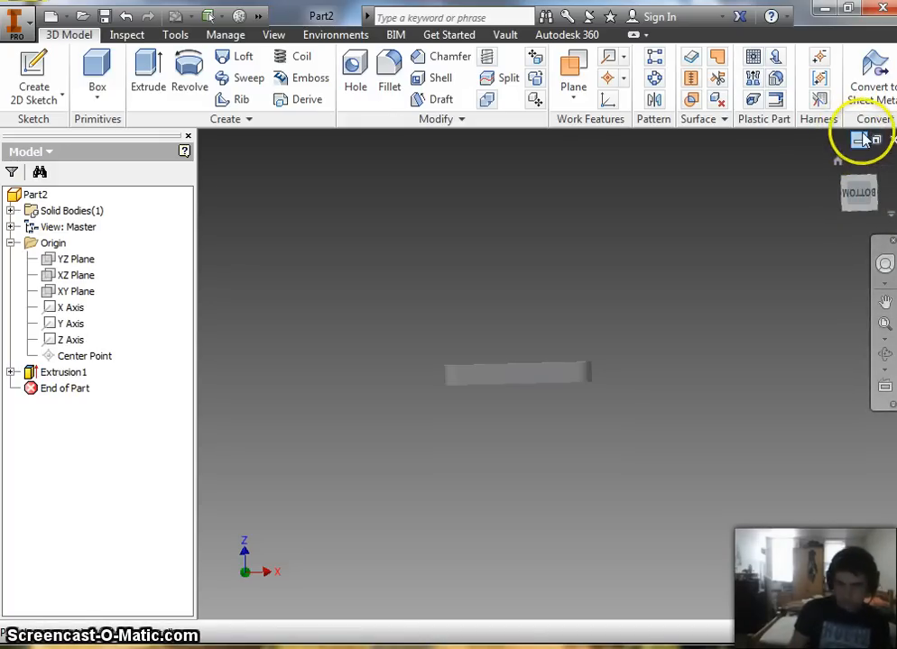
pyautogui.moveTo(862, 141)
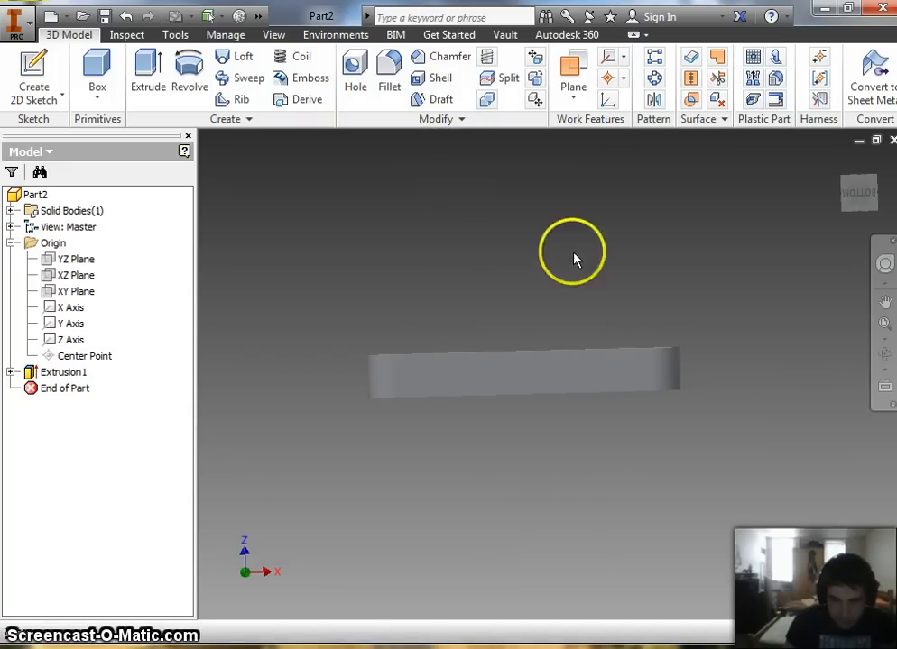
# - Start Sketch2 on the long side face of Extrusion1
pyautogui.click(76, 274)
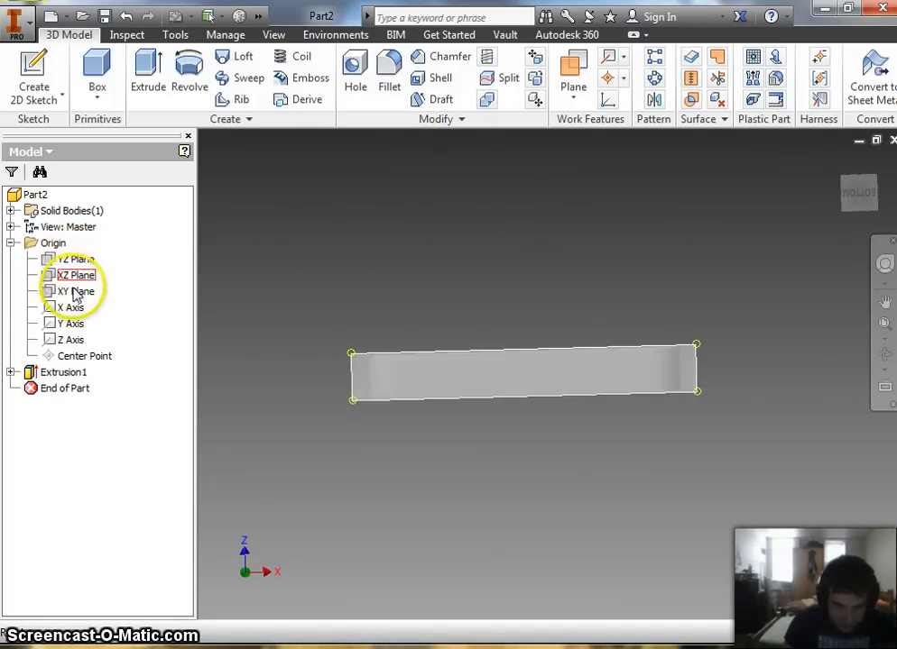
pyautogui.click(75, 275)
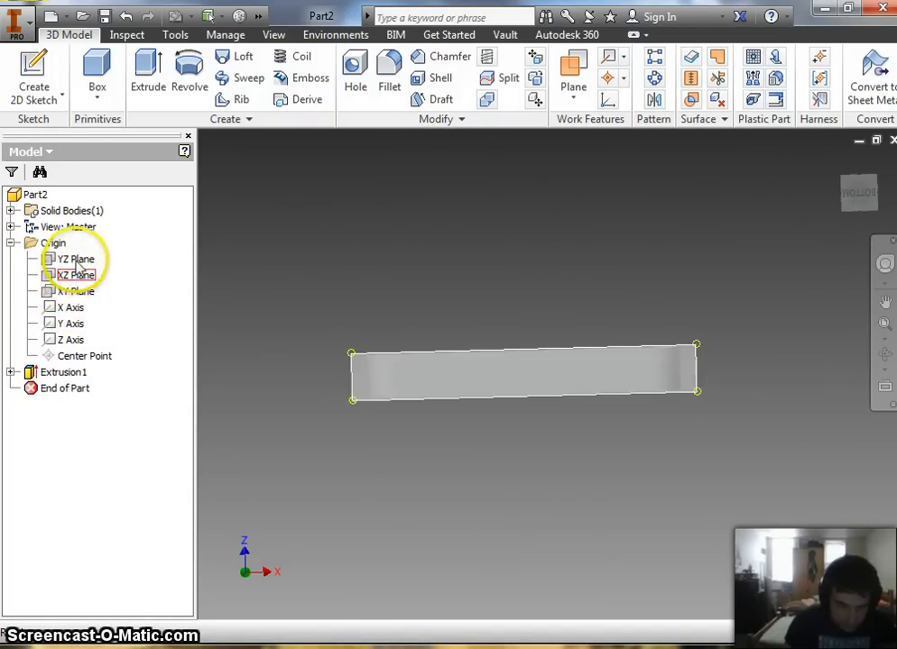
pyautogui.click(75, 260)
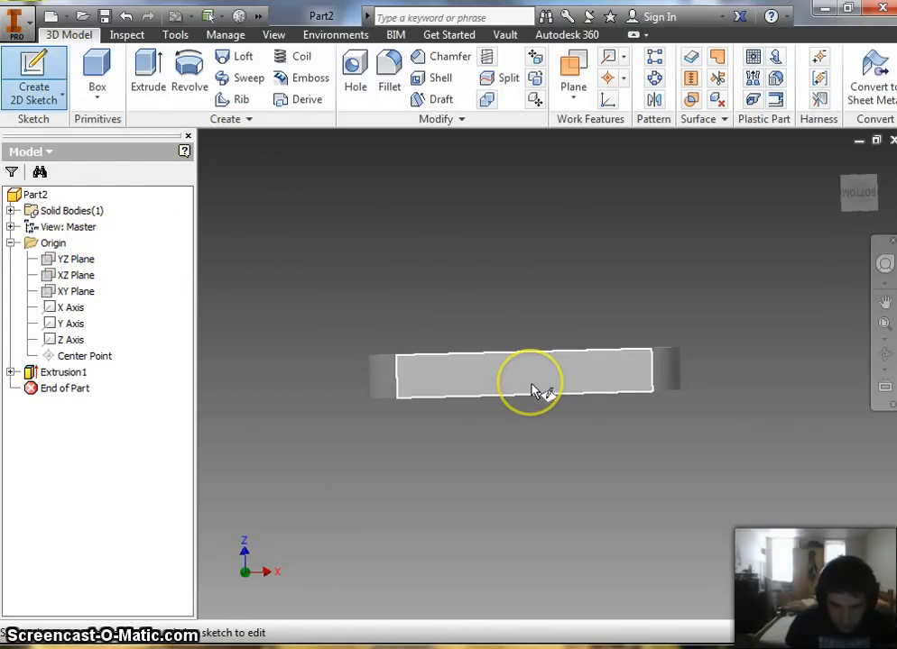
pyautogui.doubleClick(533, 379)
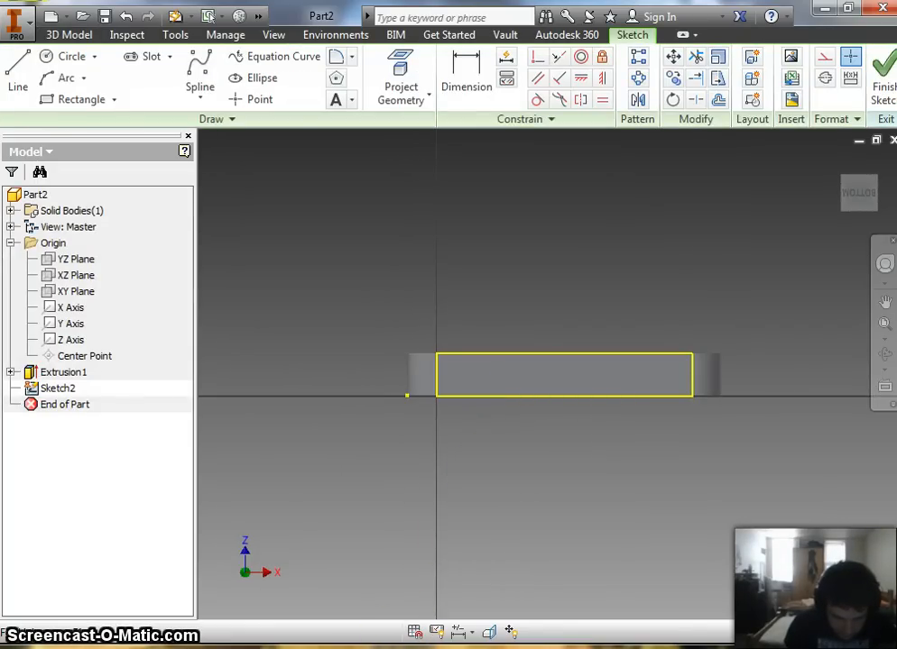
pyautogui.moveTo(466, 321)
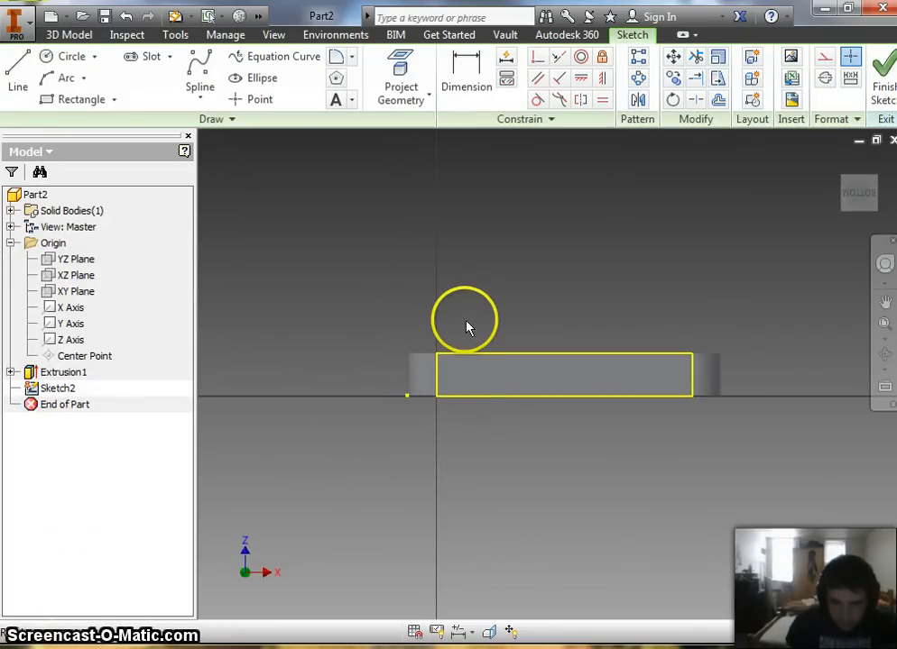